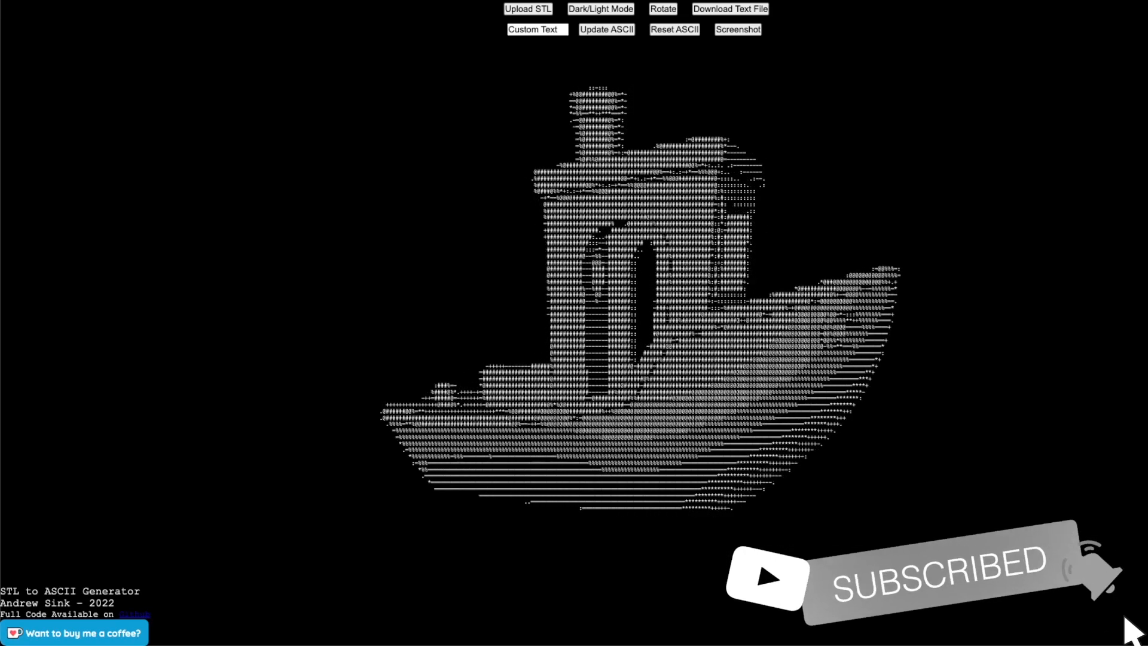
- Replace the boat model with the head STL so it renders as ASCII characters
left_click(662, 9)
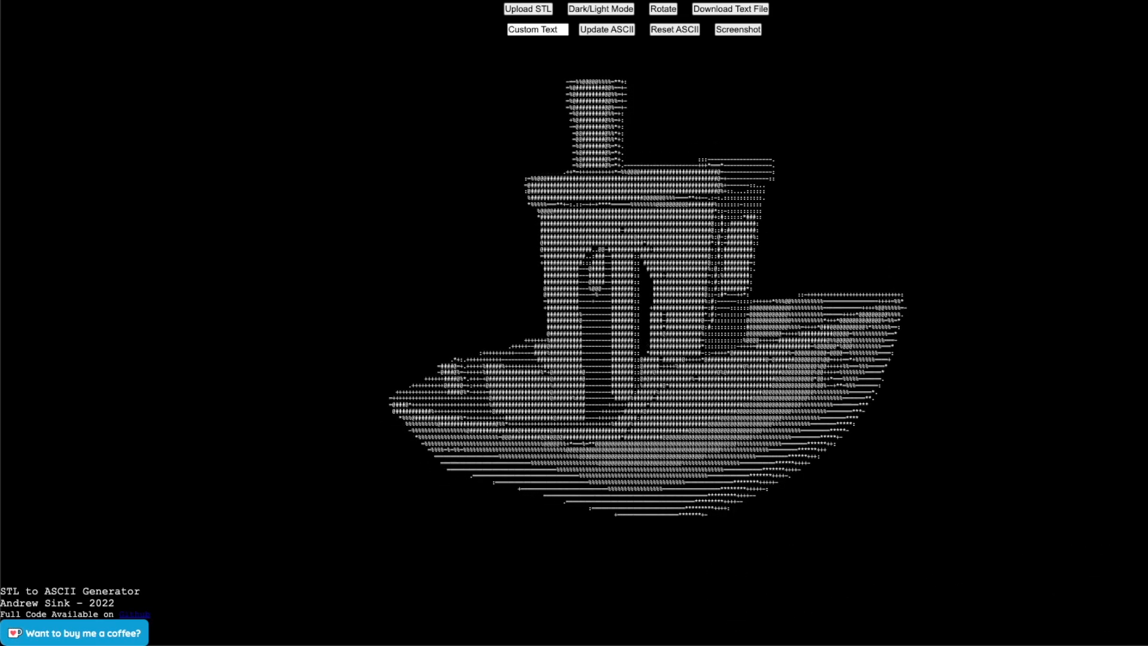
left_click(606, 29)
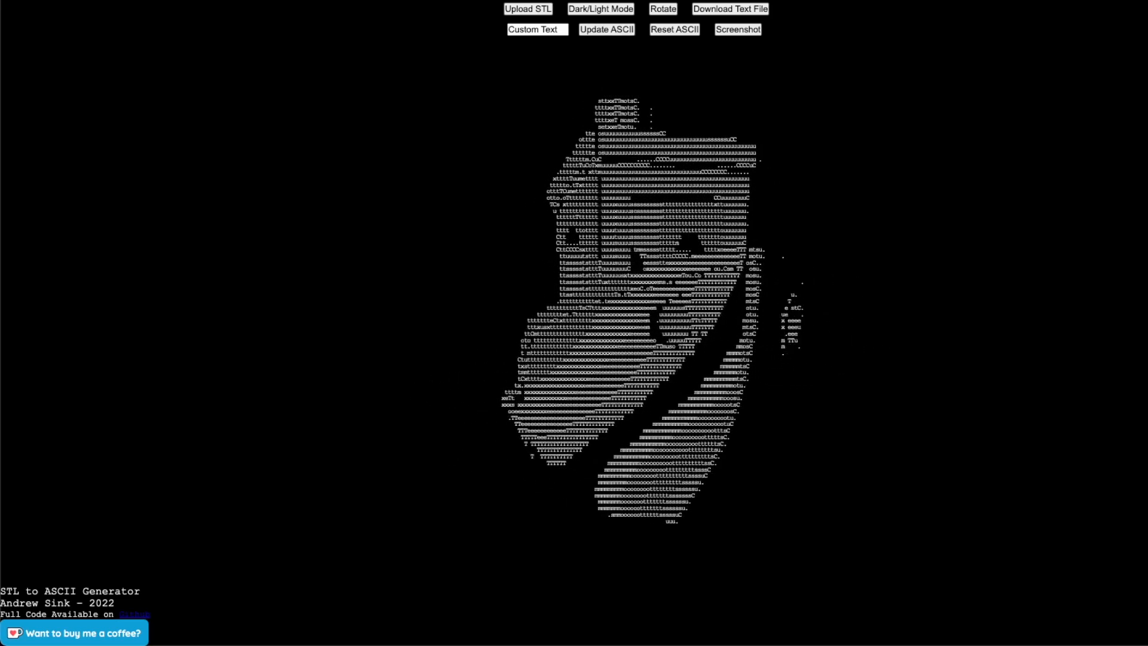
left_click(662, 9)
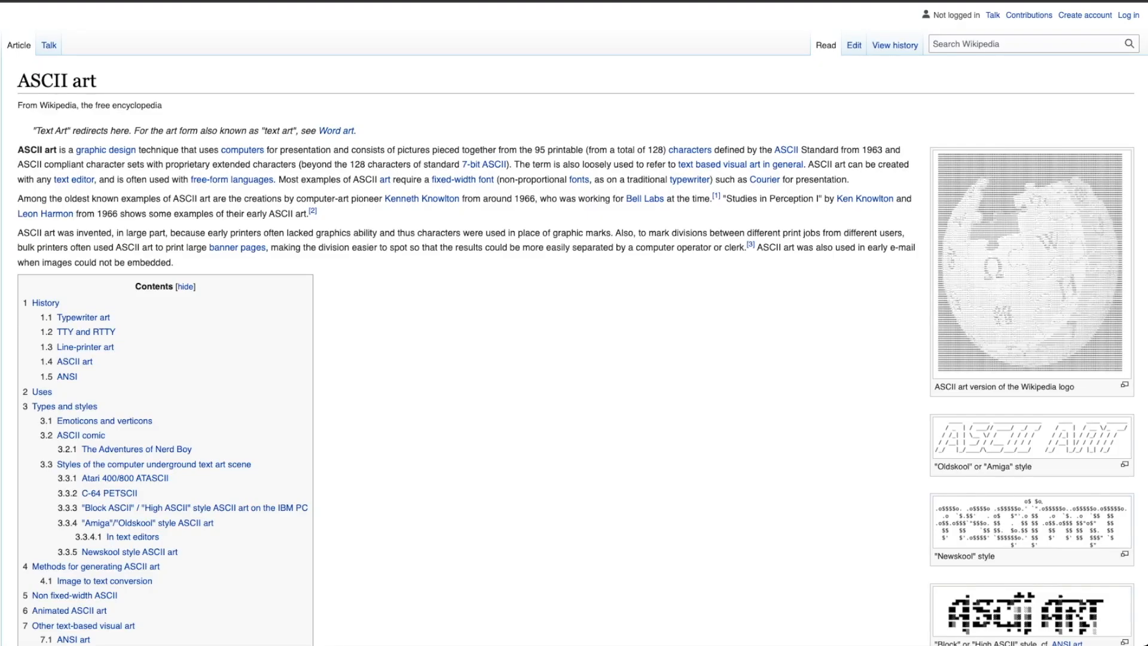
scroll("down", 3)
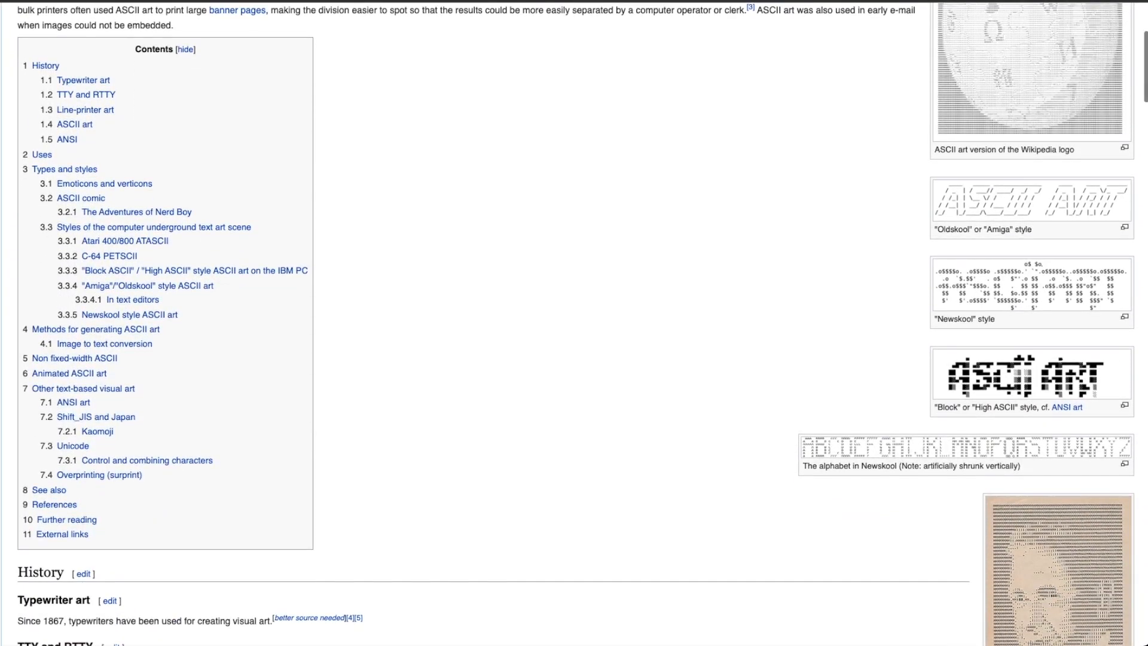
scroll("down", 3)
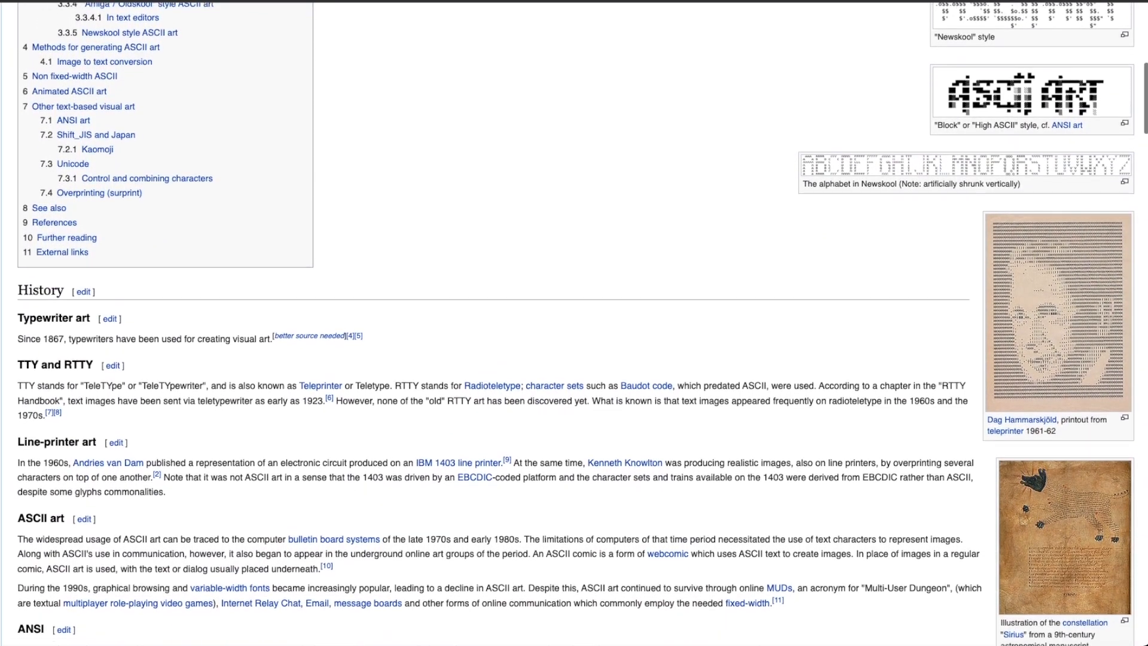
scroll("down", 3)
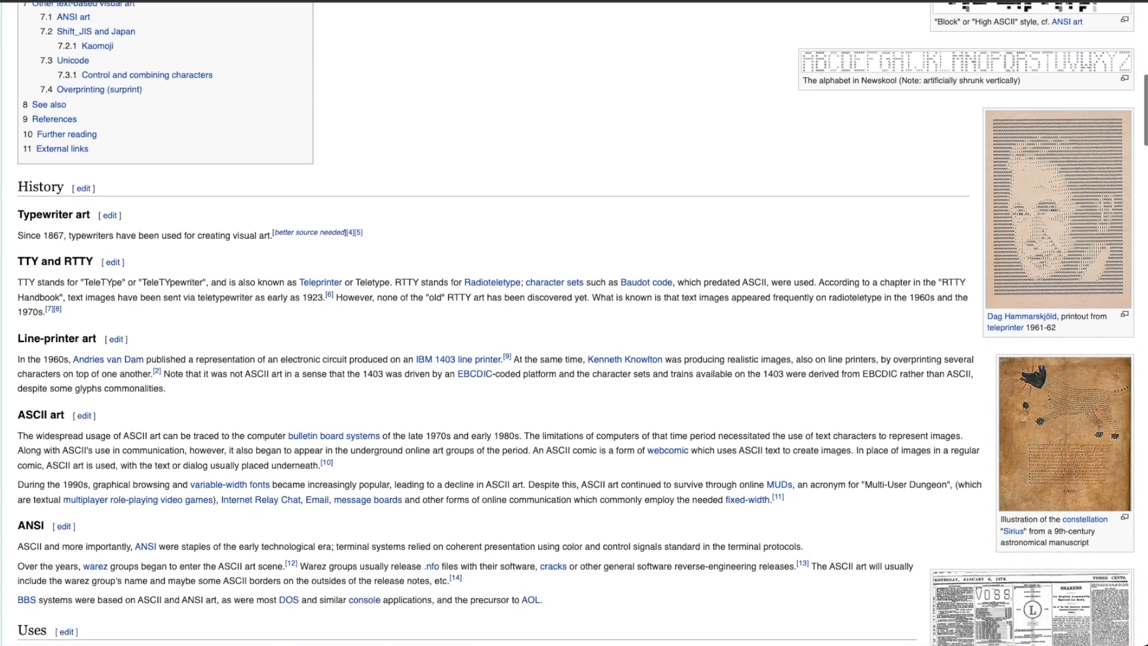
scroll("down", 3)
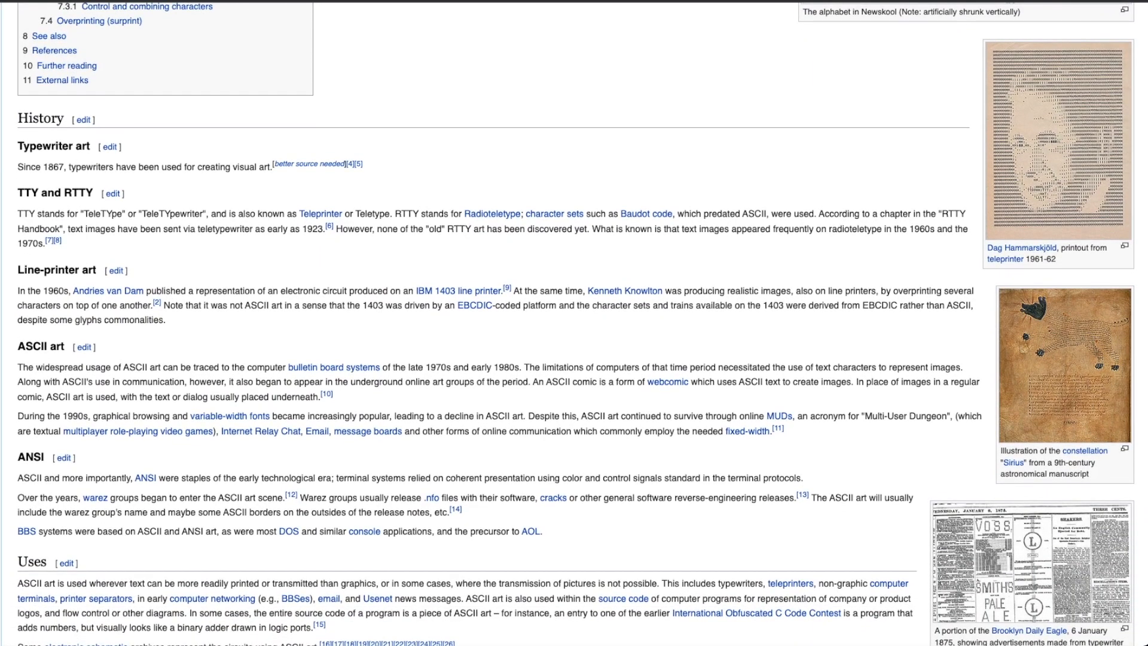
scroll("down", 3)
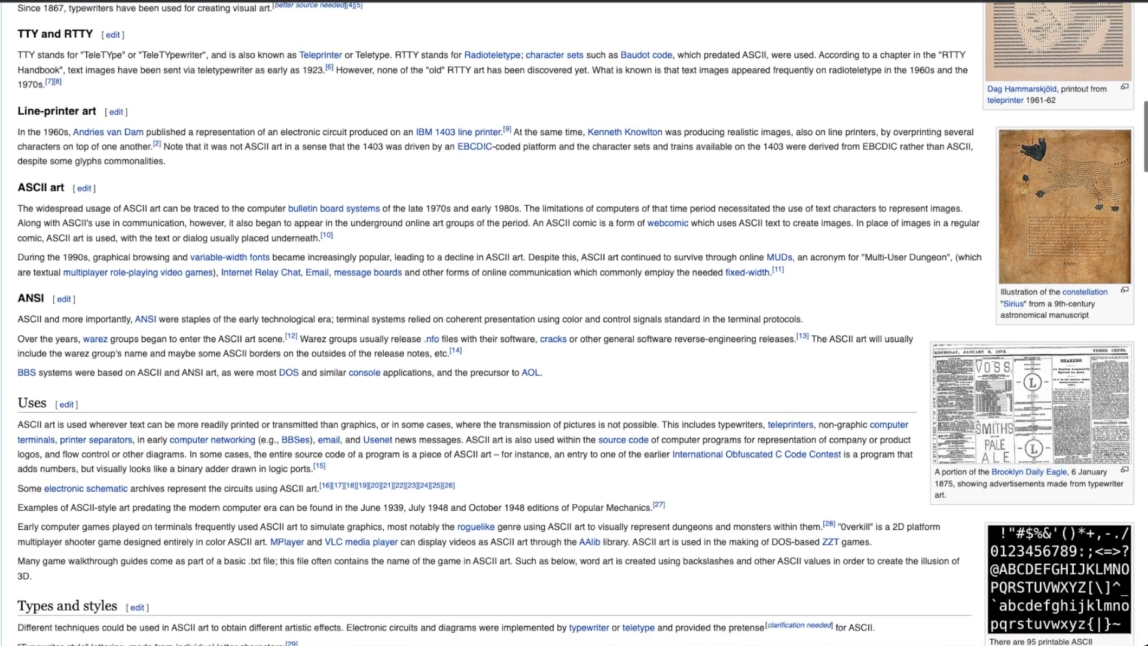
scroll("down", 3)
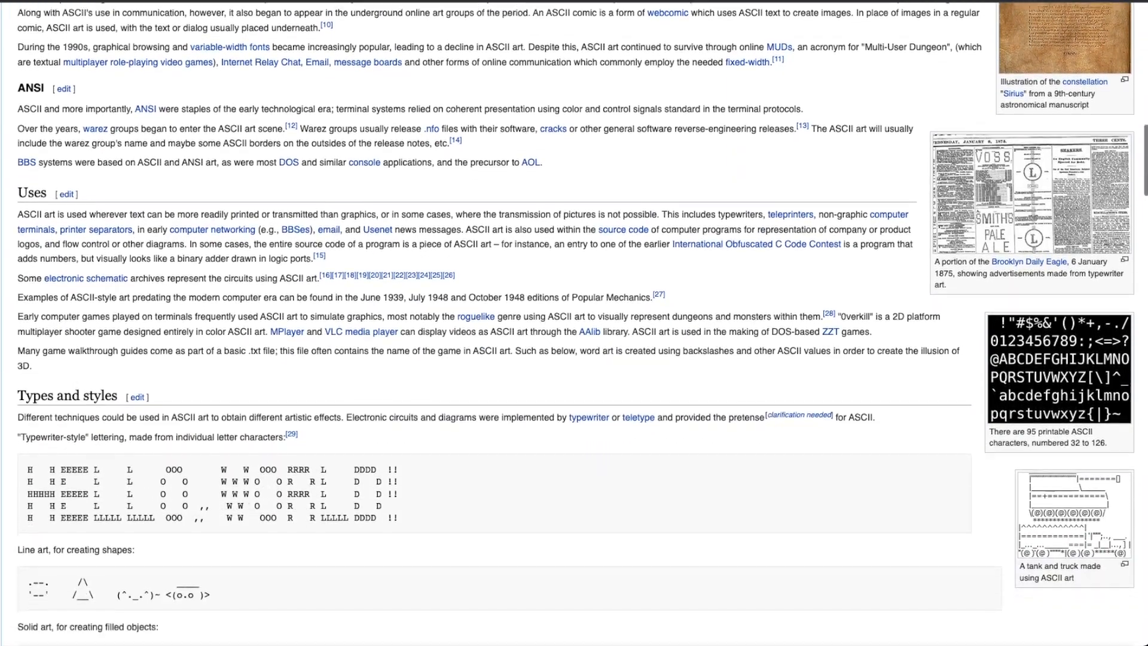
scroll("down", 3)
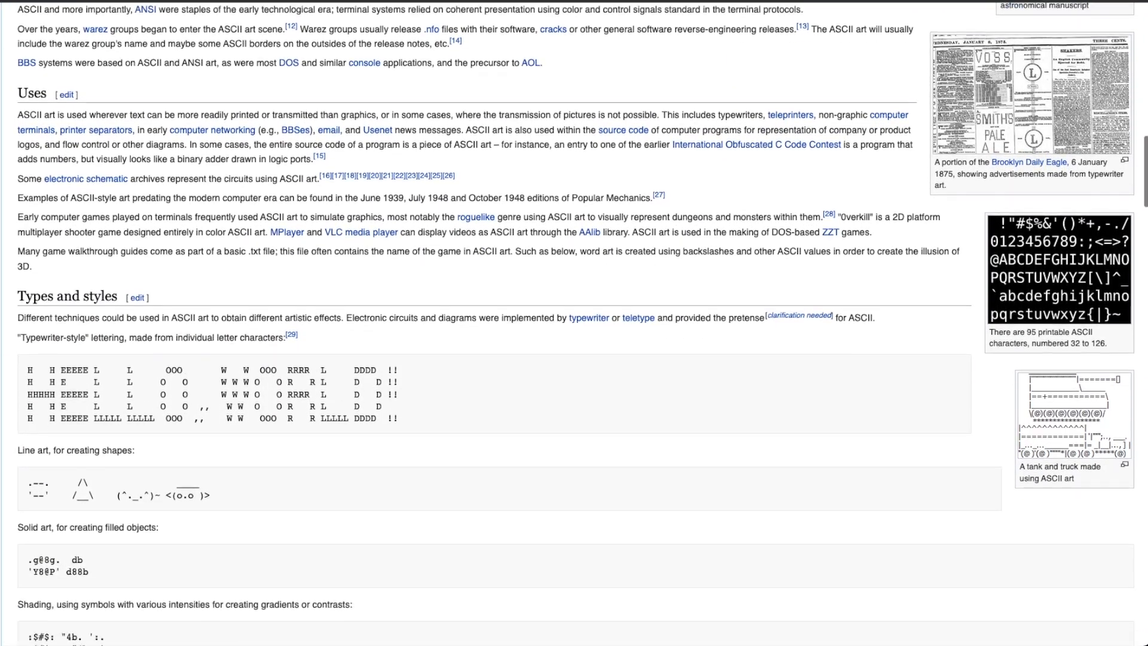
scroll("down", 3)
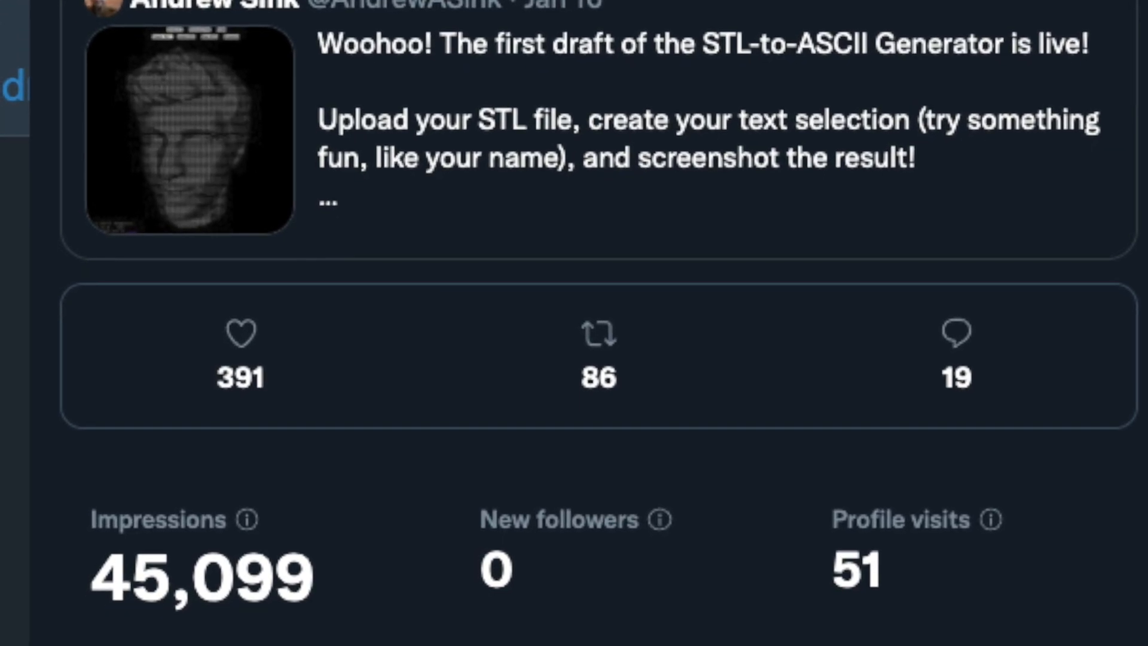
scroll("down", 3)
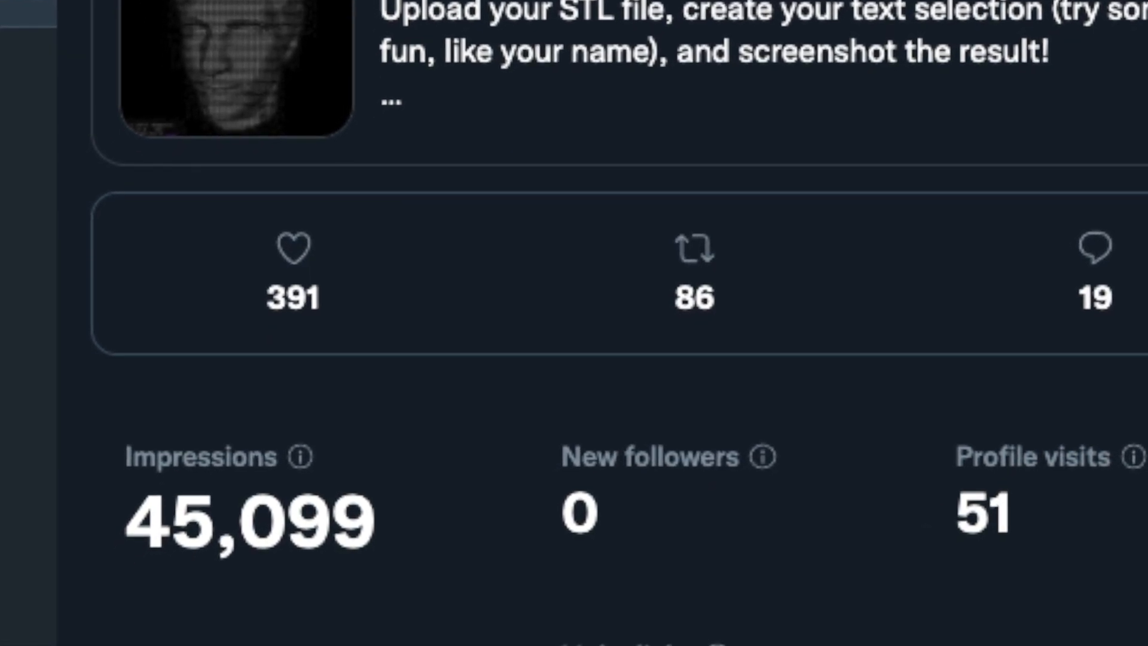
scroll("down", 3)
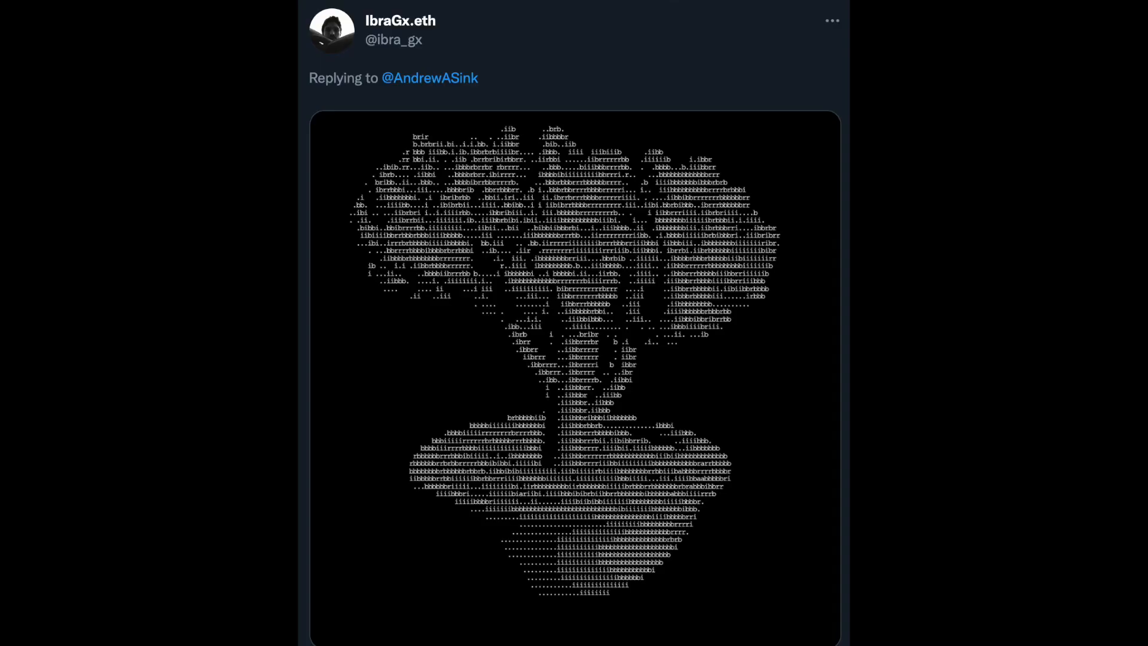
scroll("down", 3)
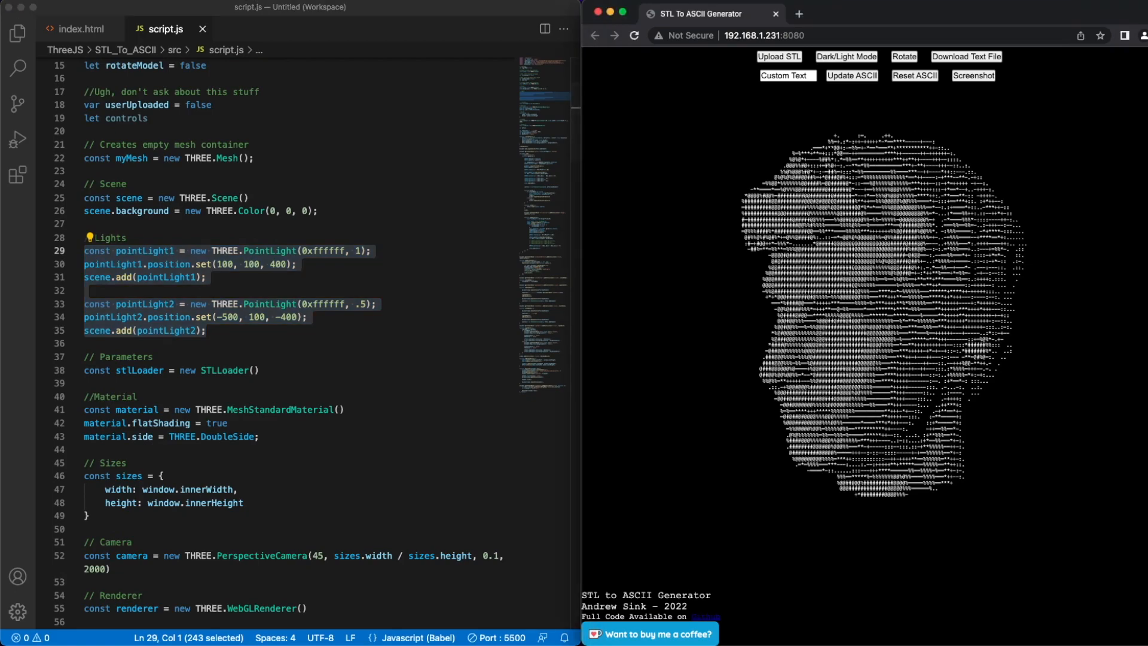
left_click(903, 56)
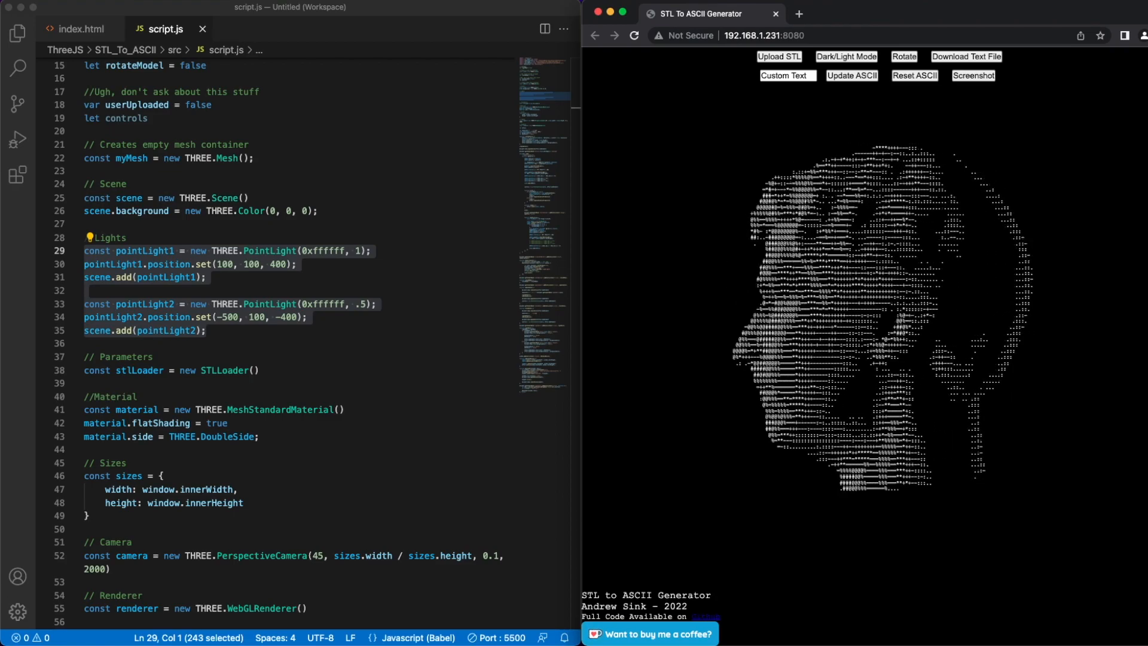
left_click(903, 56)
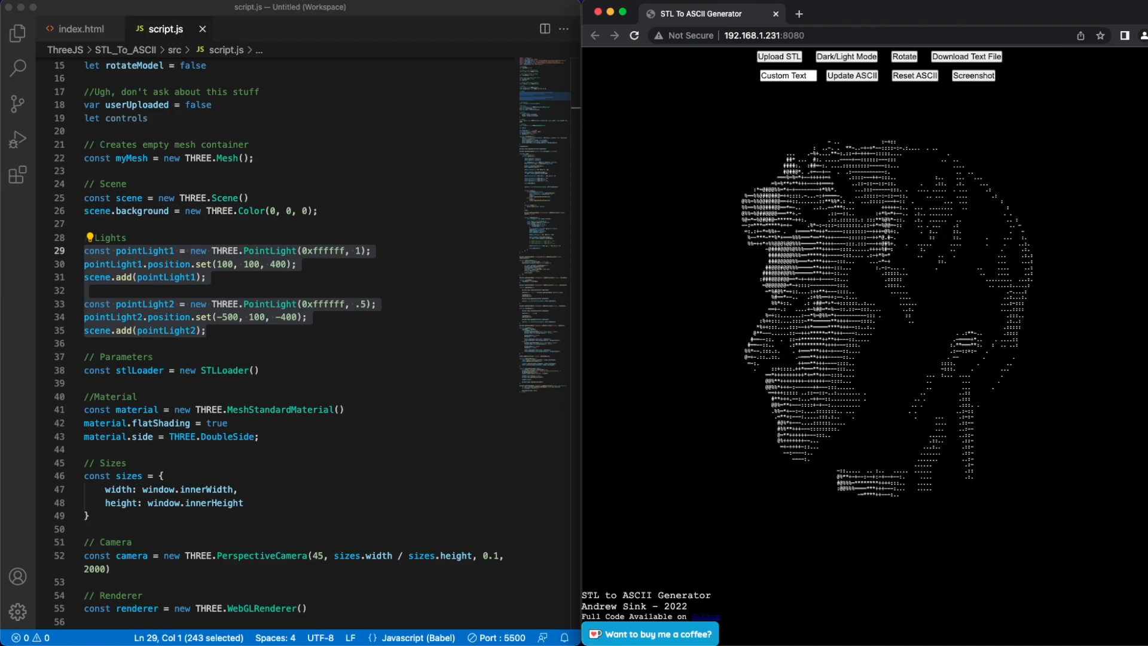
left_click(903, 57)
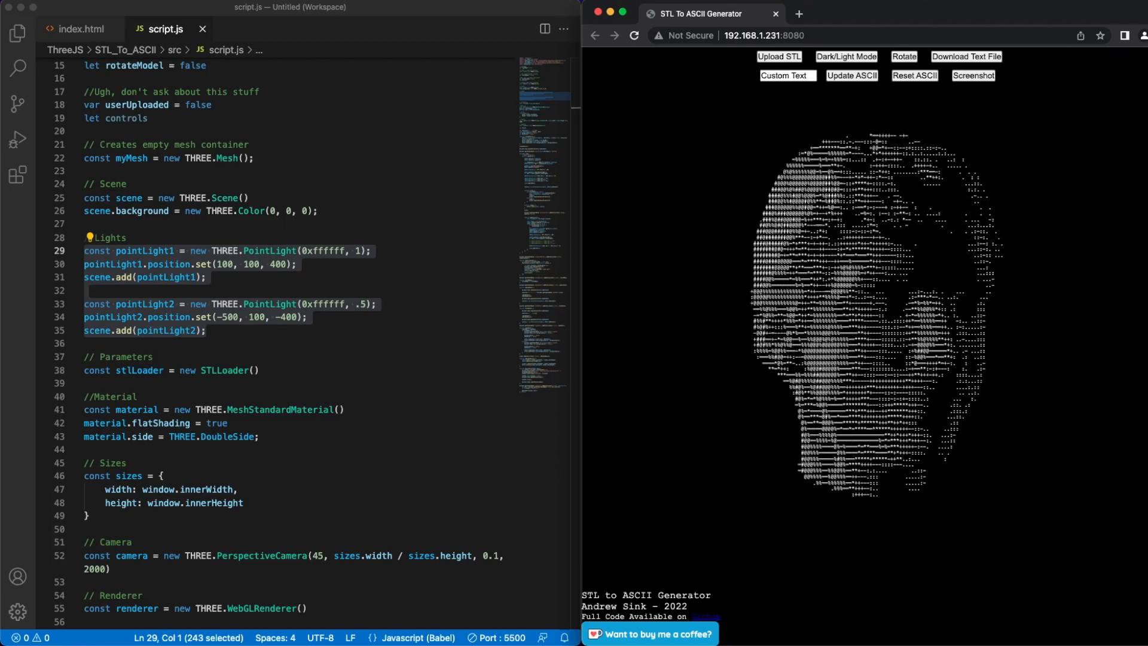
left_click(903, 56)
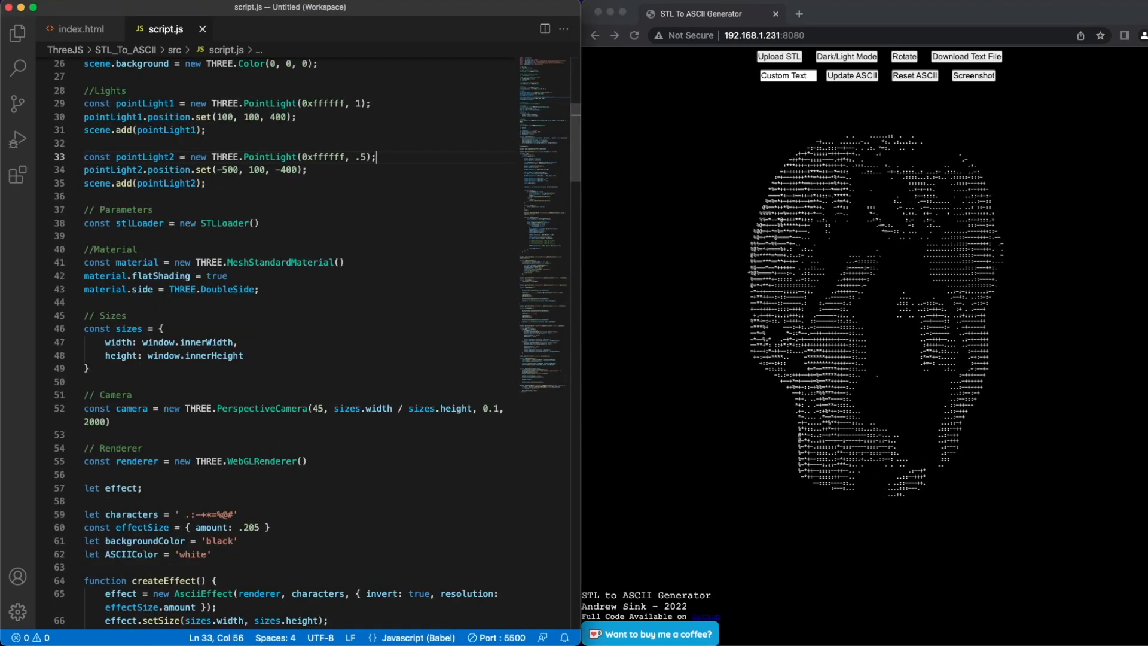
- Scroll script.js past takeScreenshot and rotateMode down to the updateASCII function
scroll("down", 3)
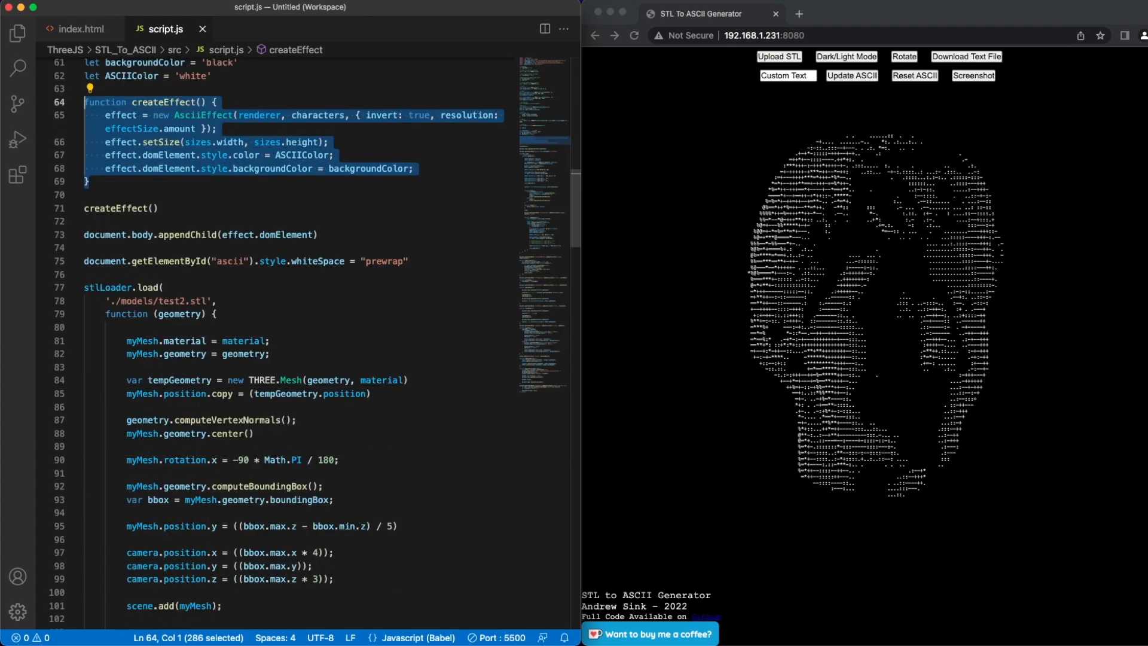
scroll("down", 3)
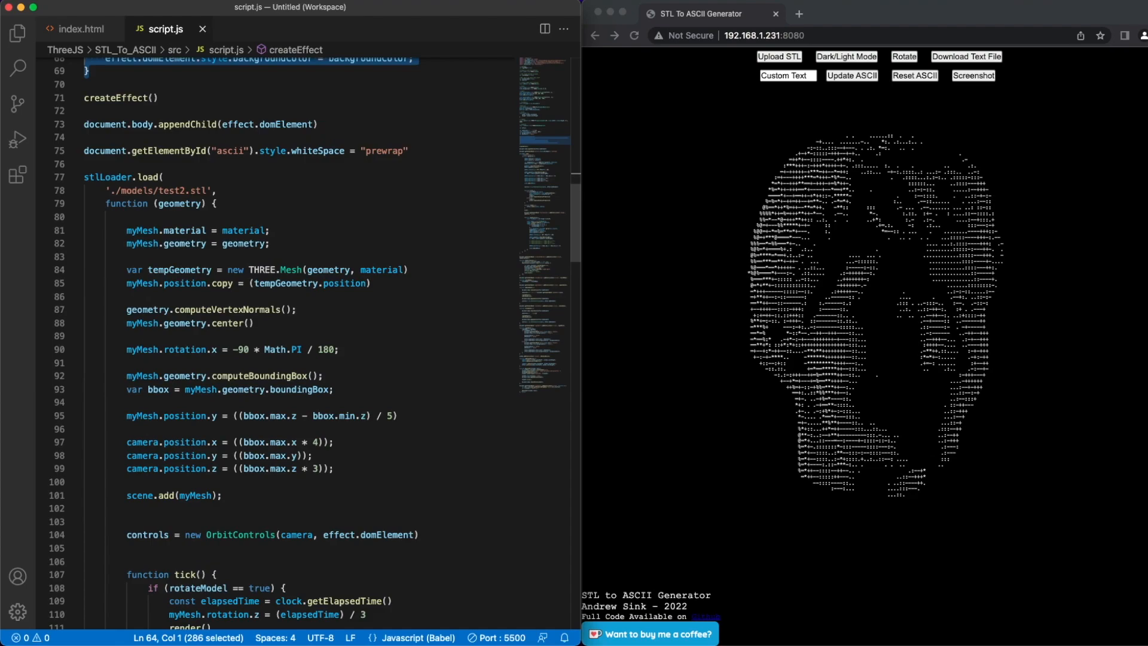
scroll("down", 3)
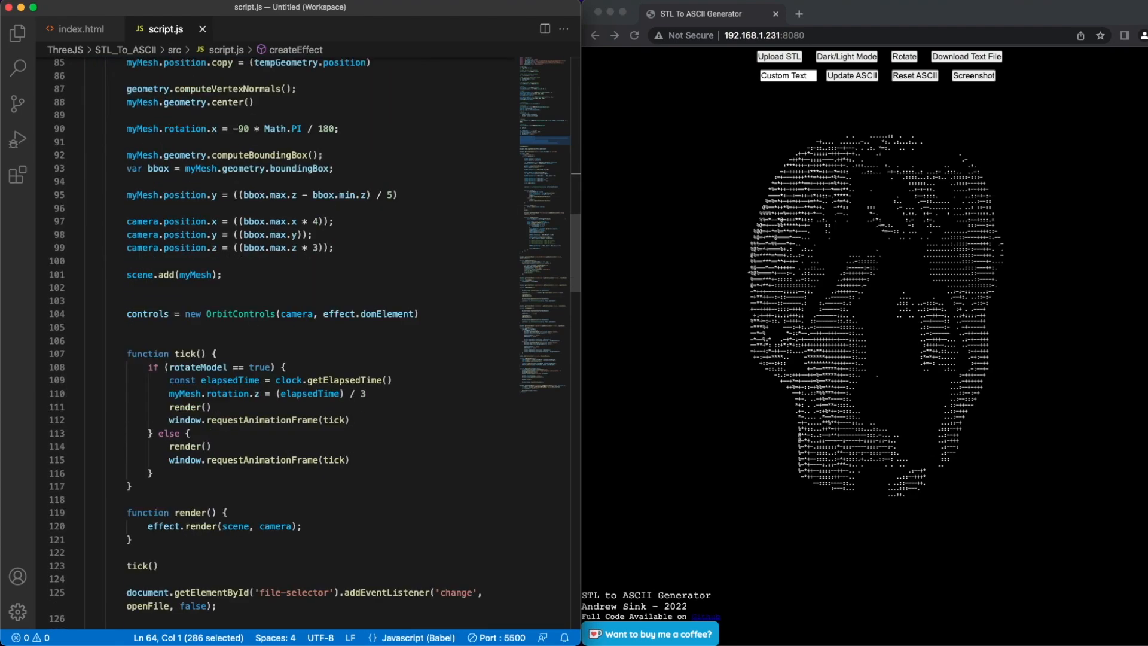
scroll("down", 3)
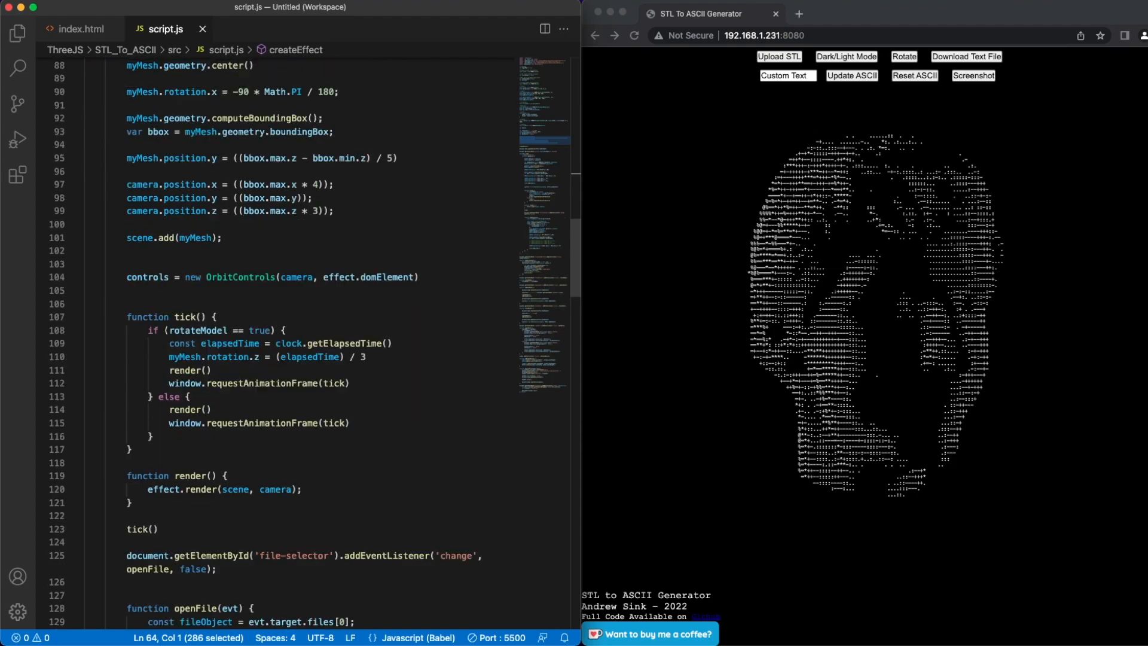
scroll("down", 3)
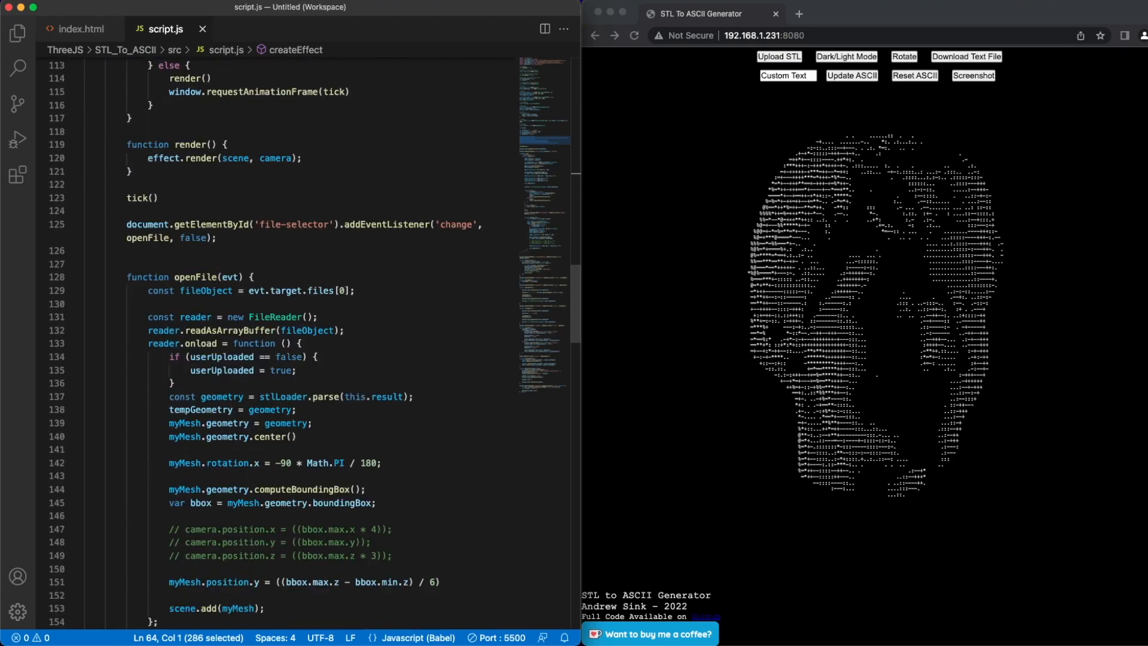
scroll("down", 3)
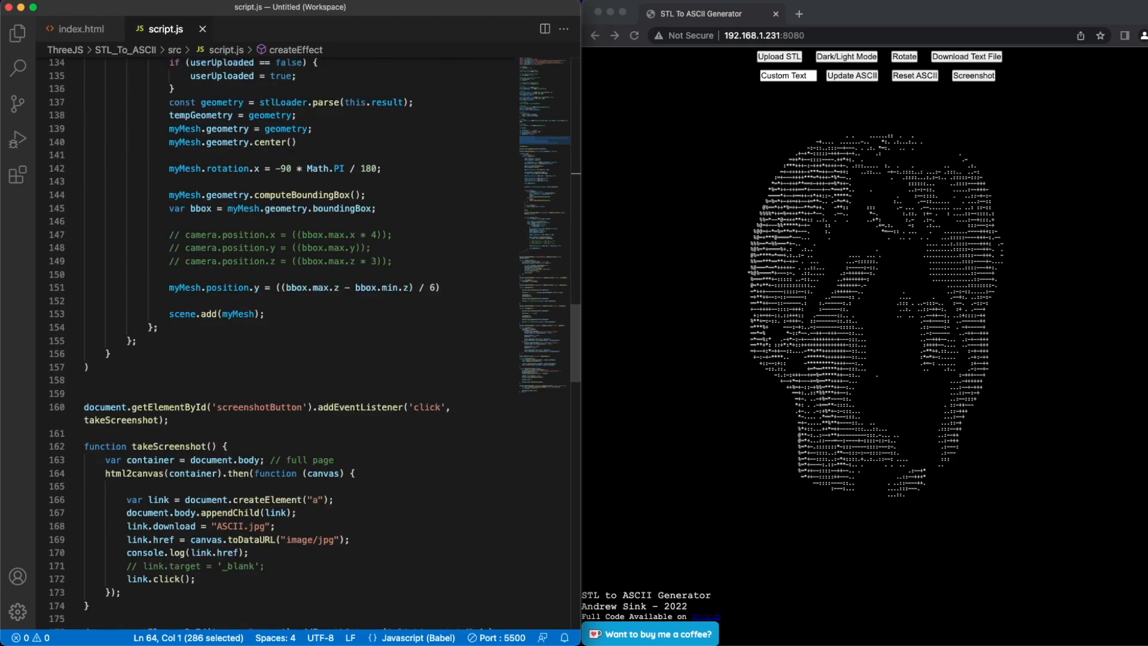
scroll("down", 3)
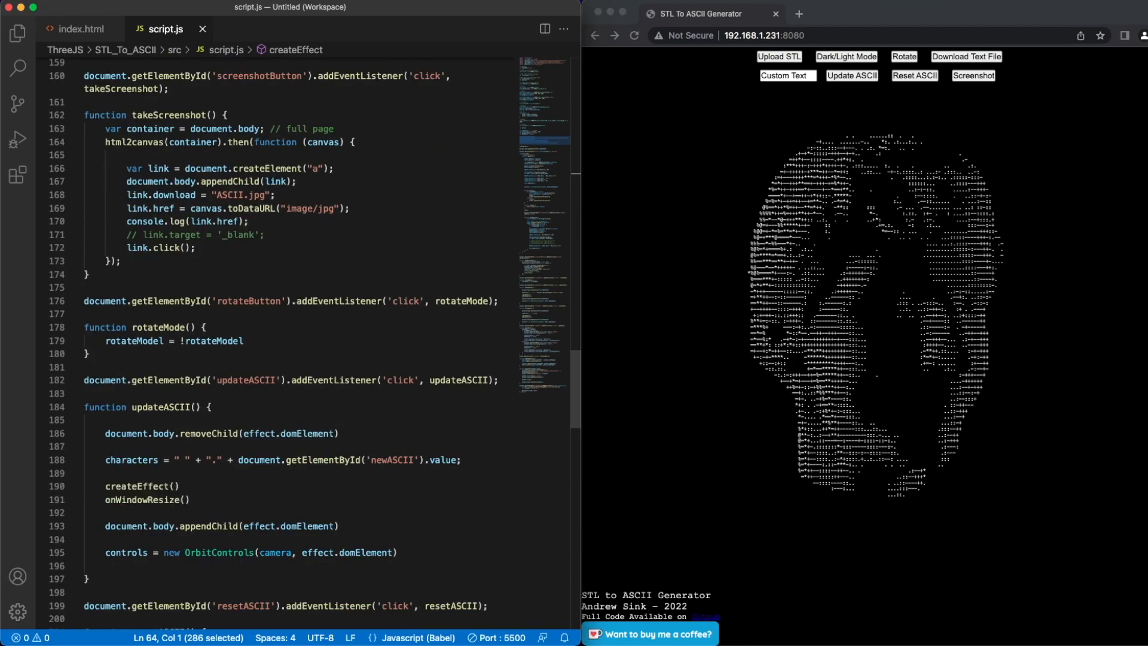
scroll("down", 3)
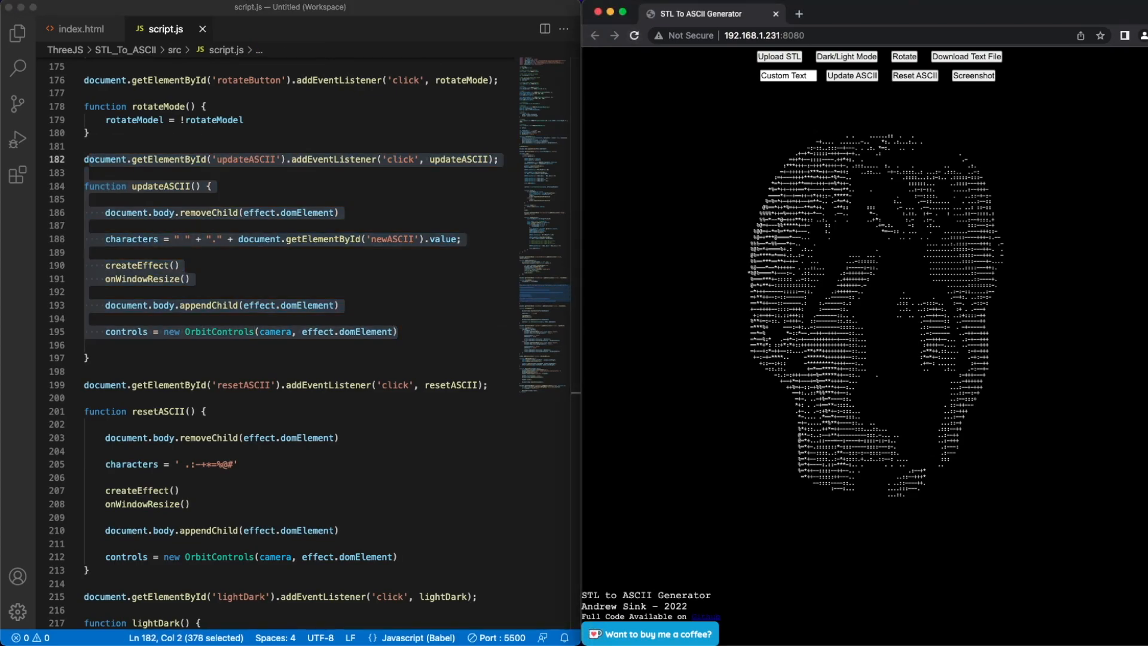
- Alternate the head between custom text characters and default characters, ending on defaults
left_click(851, 76)
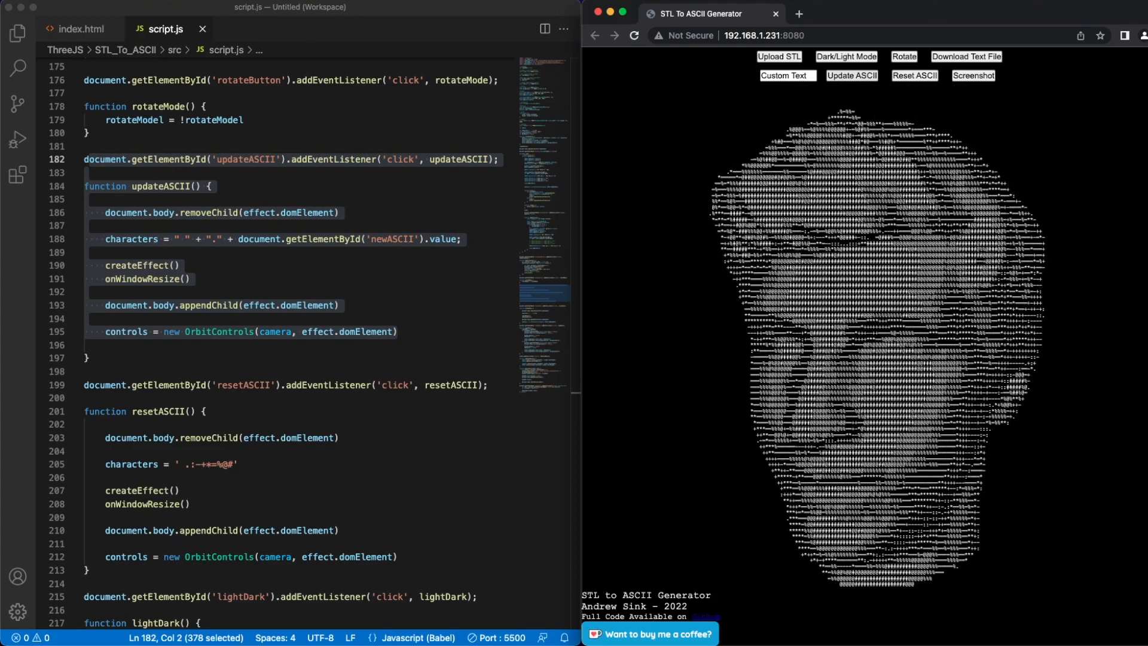
left_click(850, 76)
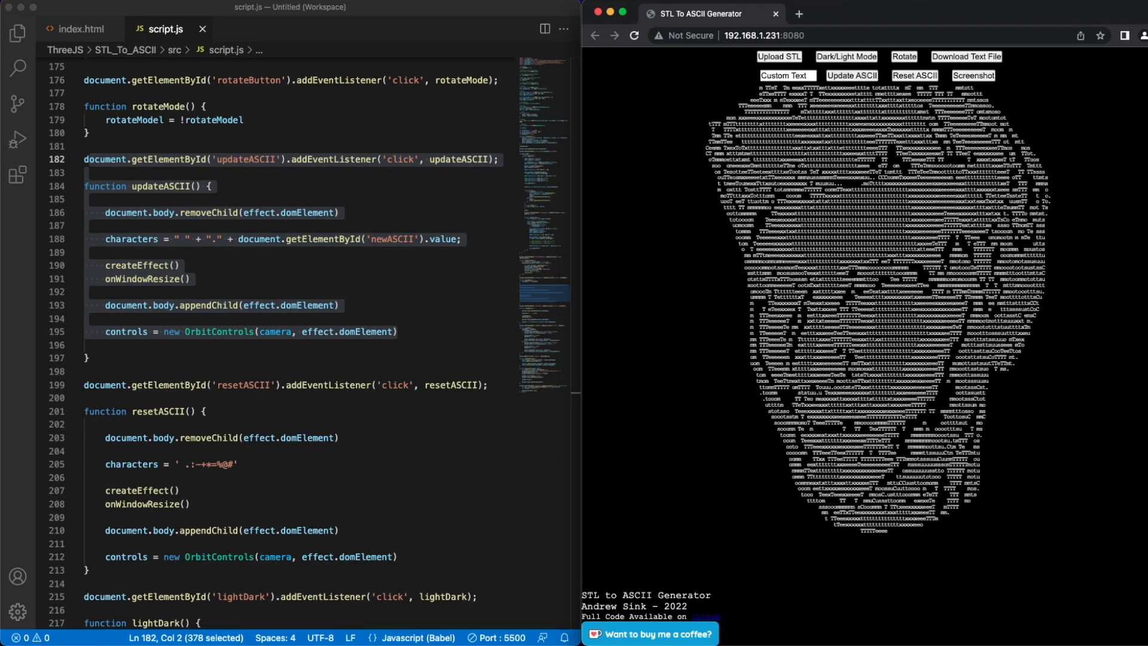
left_click(786, 76)
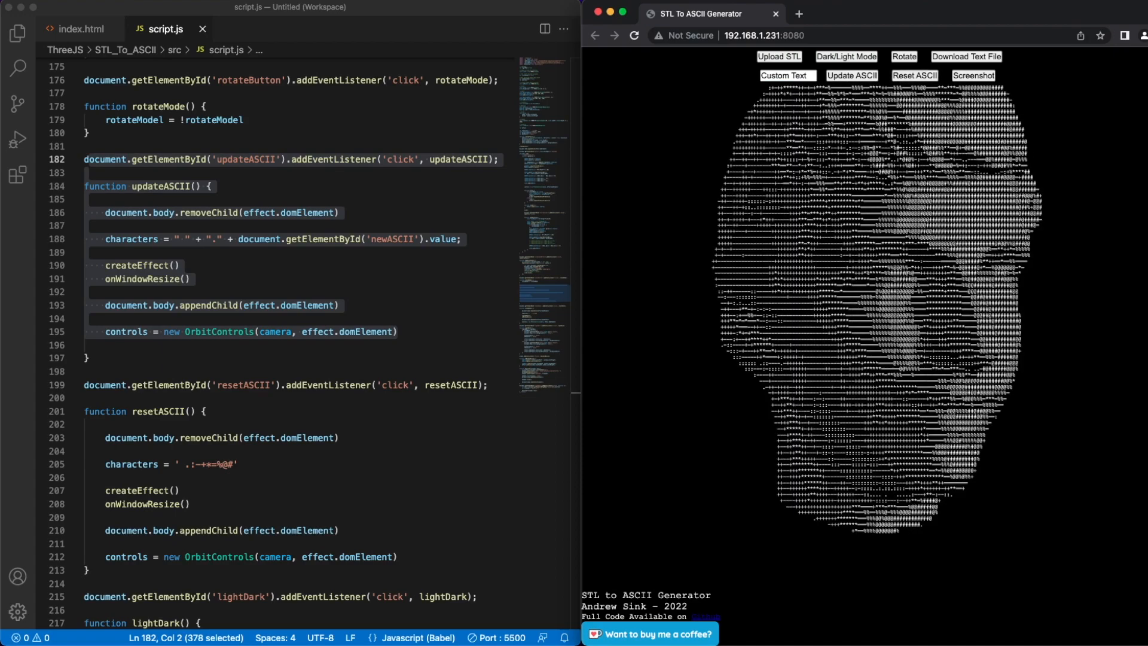
left_click(850, 76)
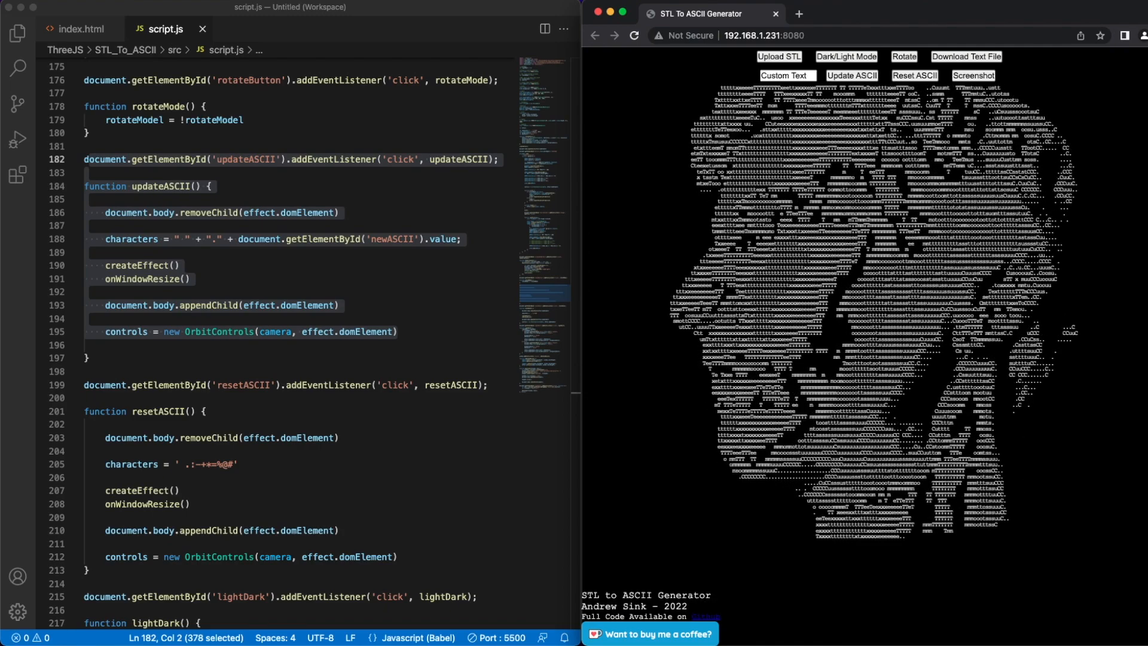
left_click(851, 75)
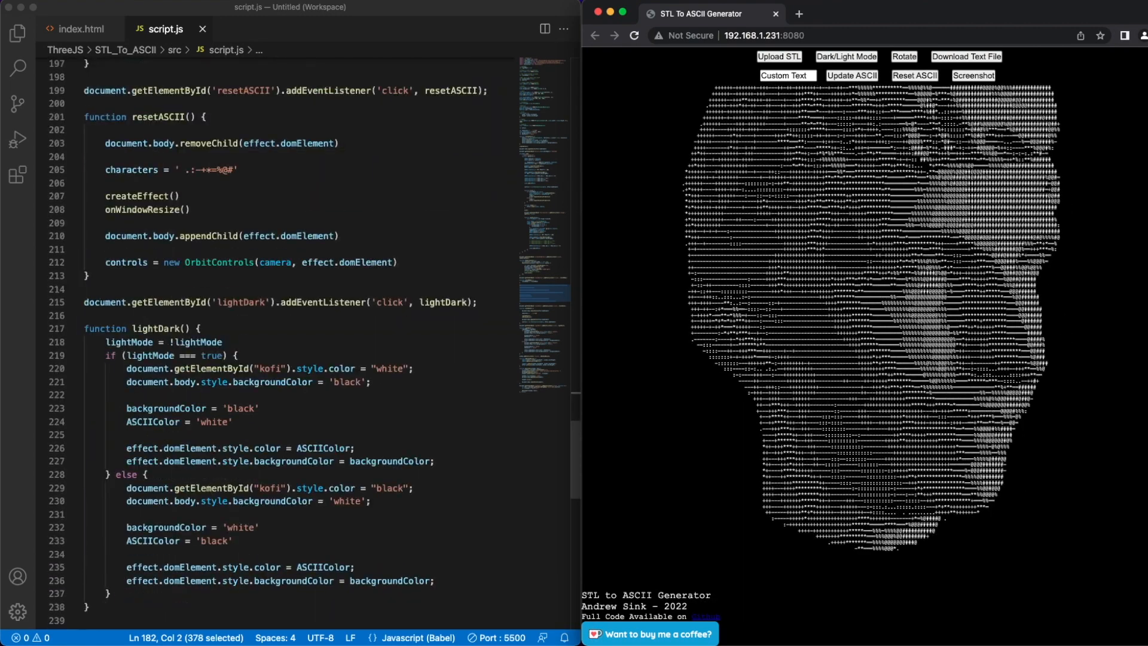
- Scroll through resetASCII and lightDark's light-mode styling down to onWindowResize and download()
scroll("down", 3)
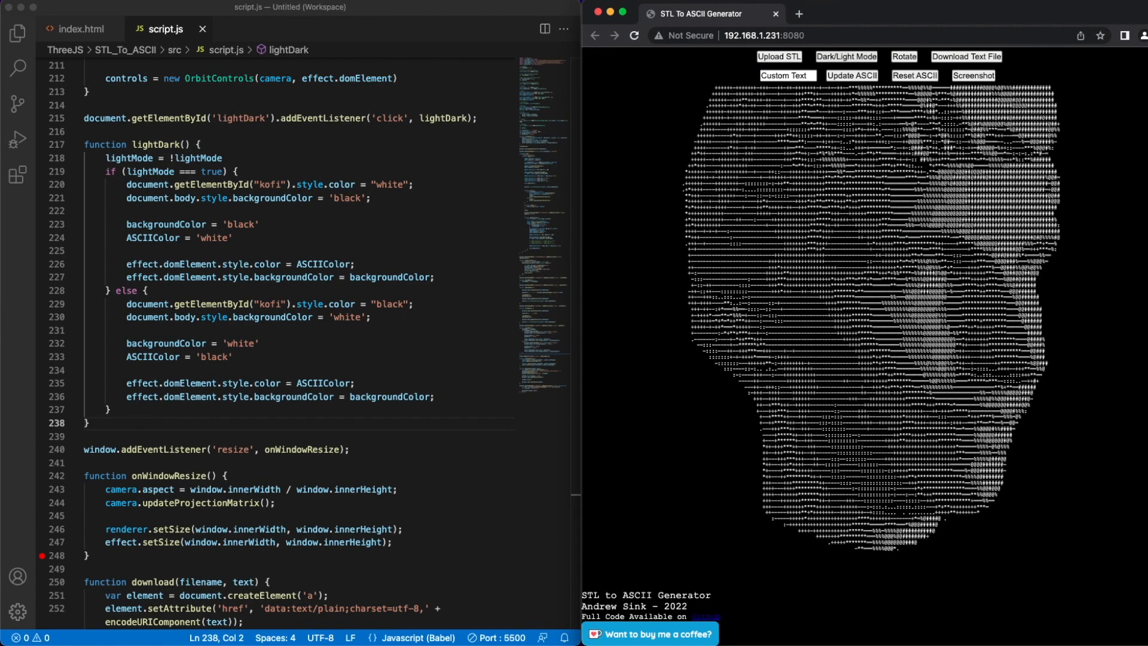
left_click(296, 304)
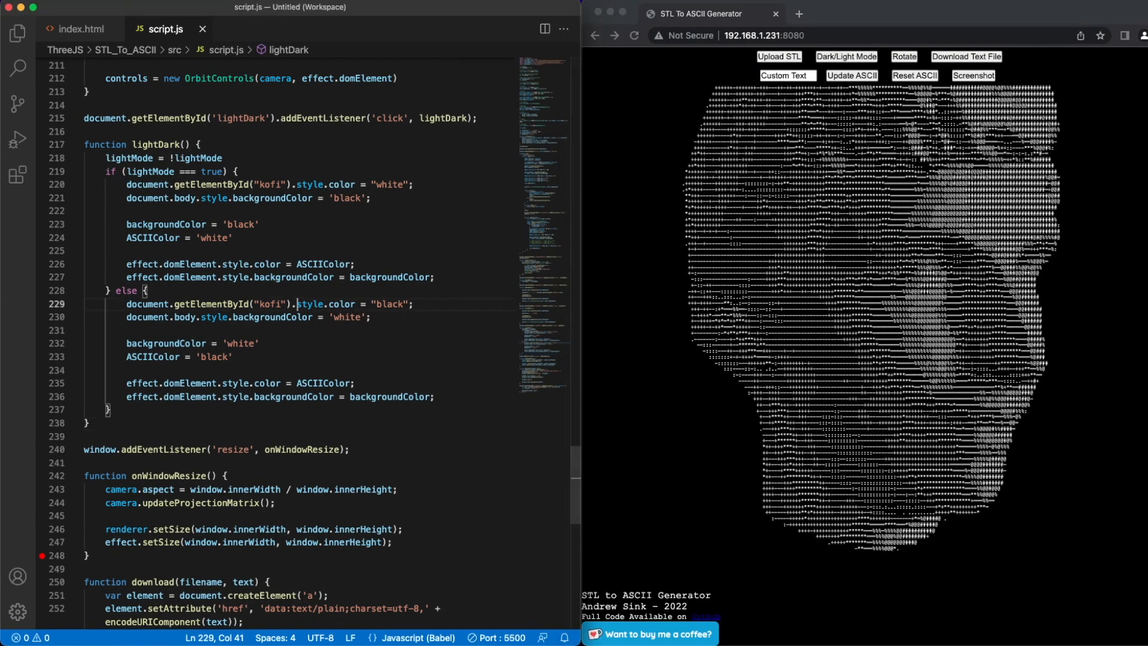
scroll("down", 3)
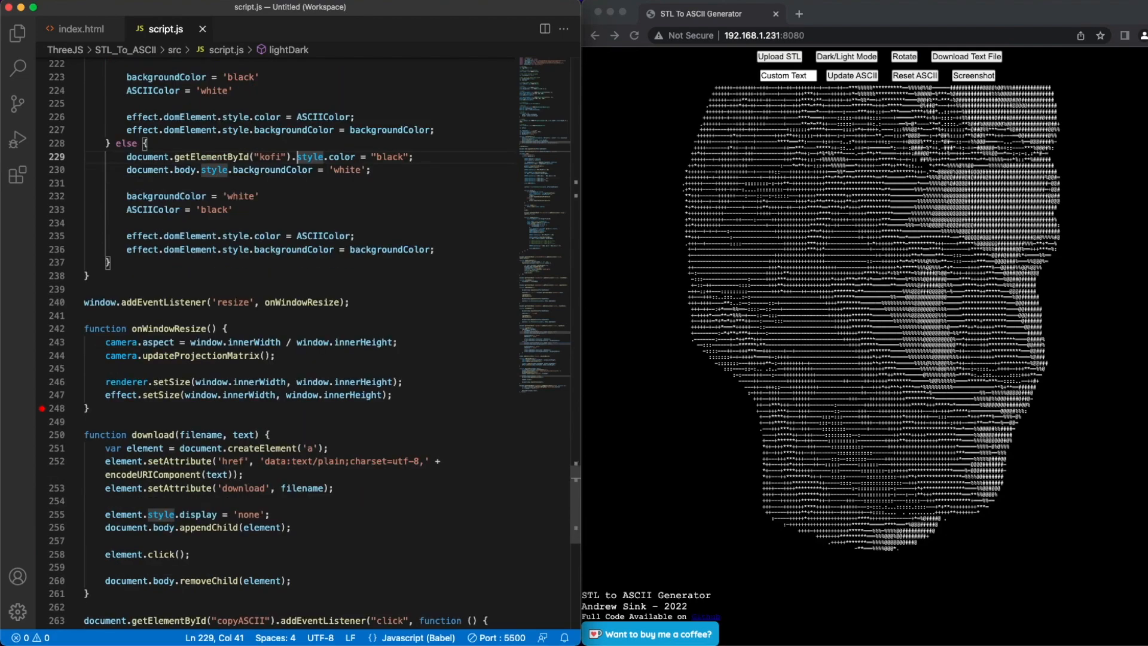
scroll("down", 3)
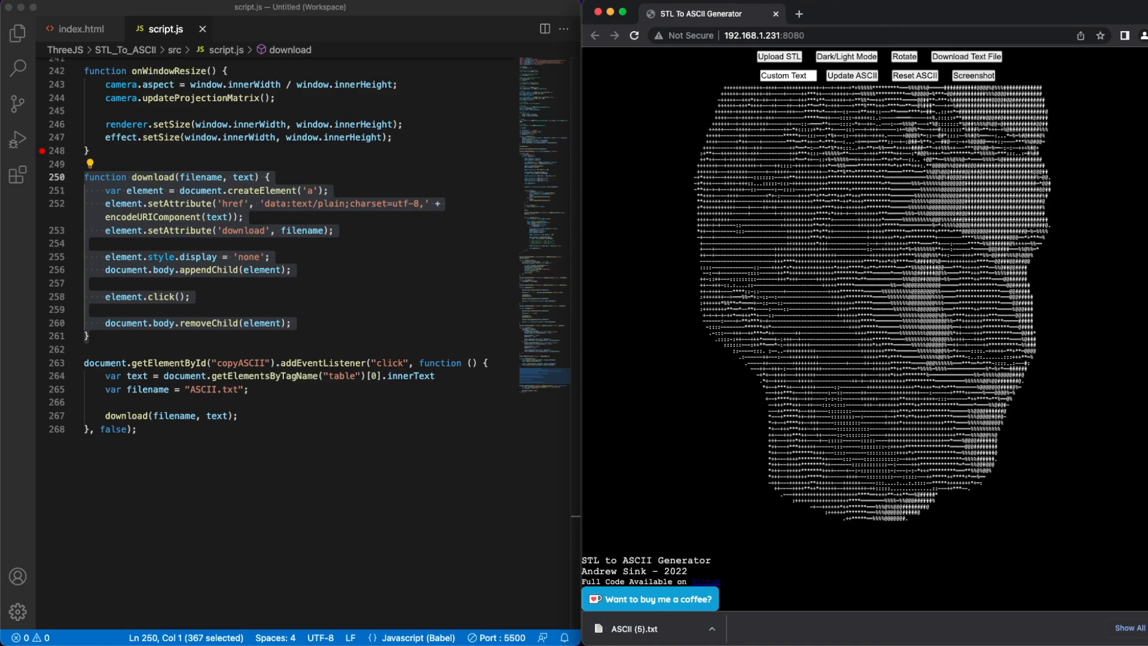
- Save a screenshot image of the ASCII head alongside the downloaded text file
left_click(974, 75)
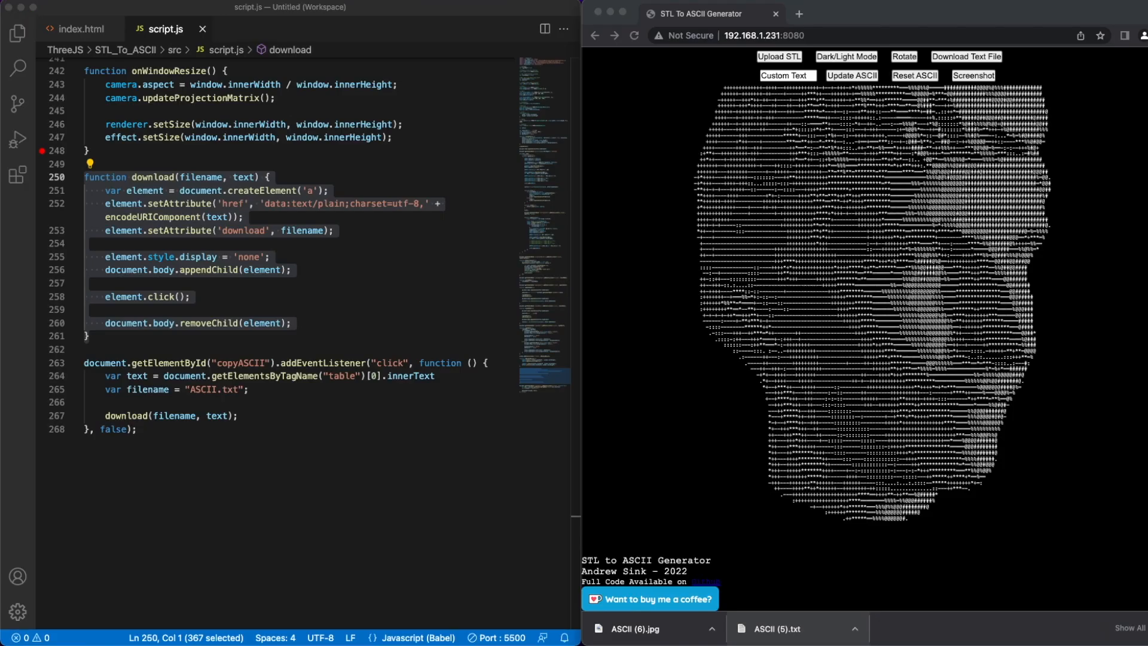
left_click(637, 628)
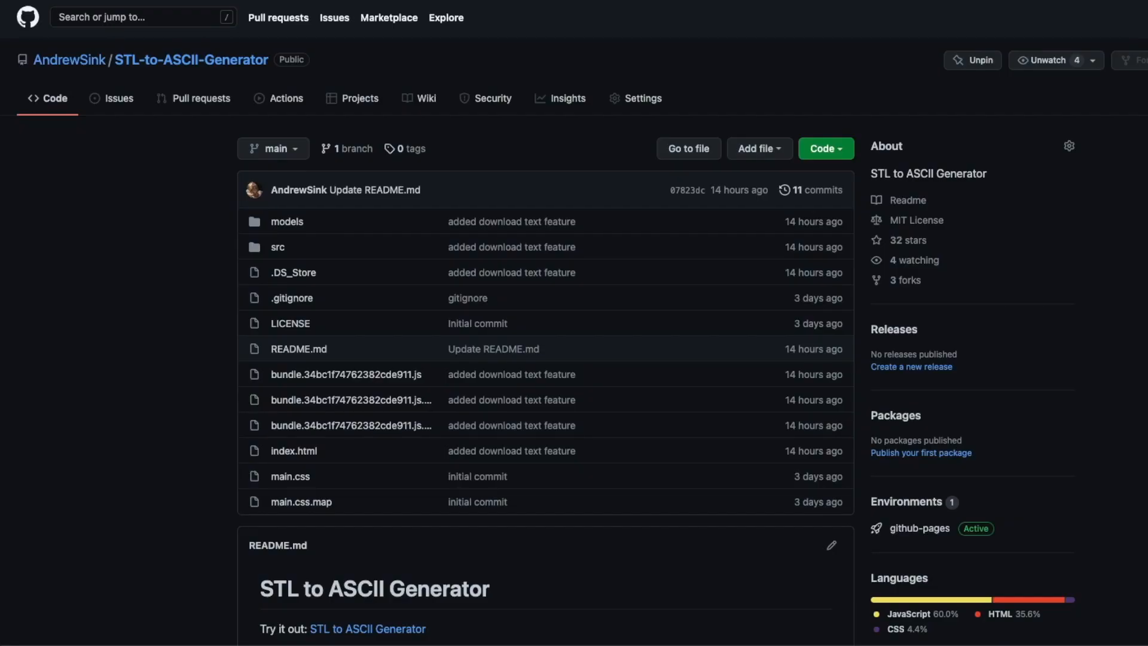
- Scroll the STL-to-ASCII-Generator README through its ASCII head preview and feature list
scroll("down", 3)
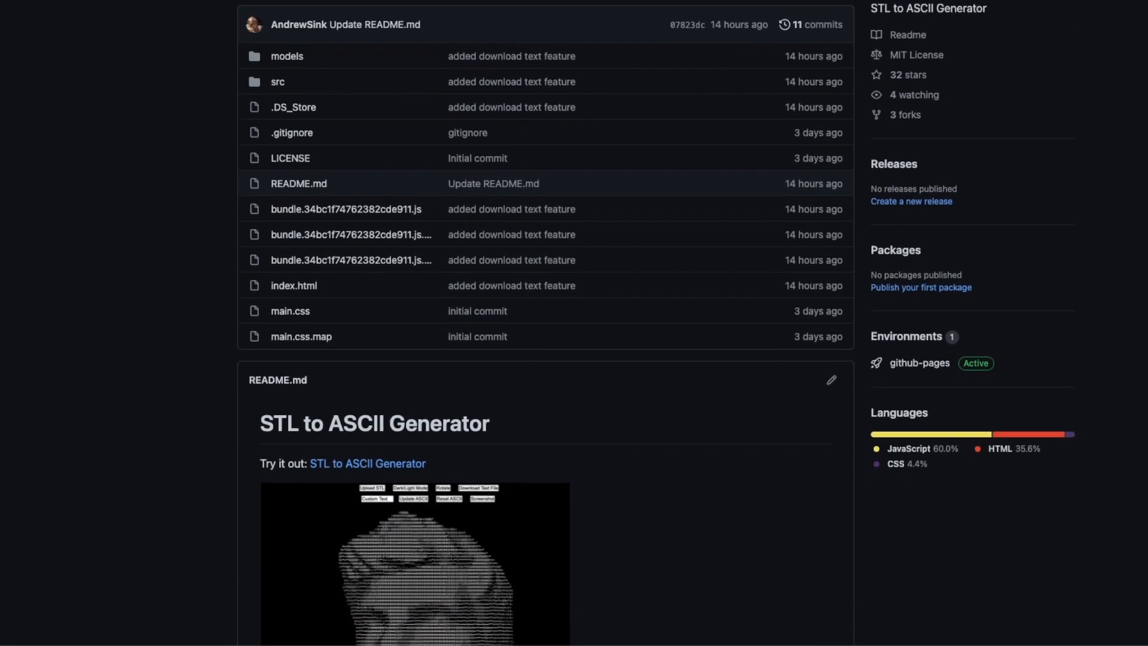
scroll("down", 3)
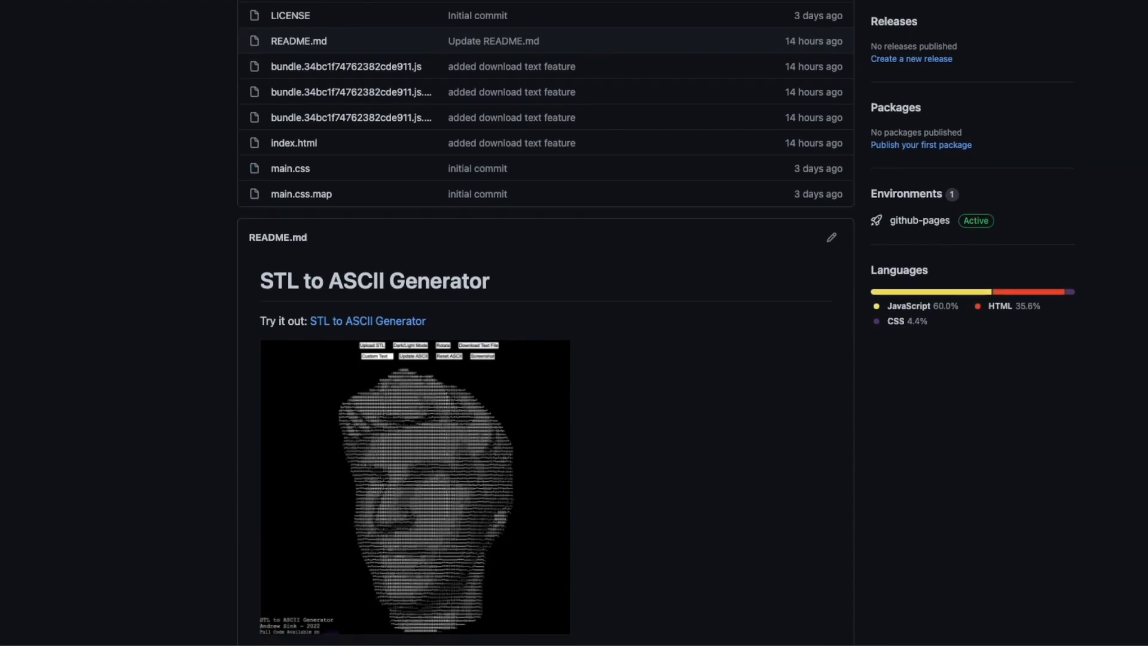
scroll("down", 3)
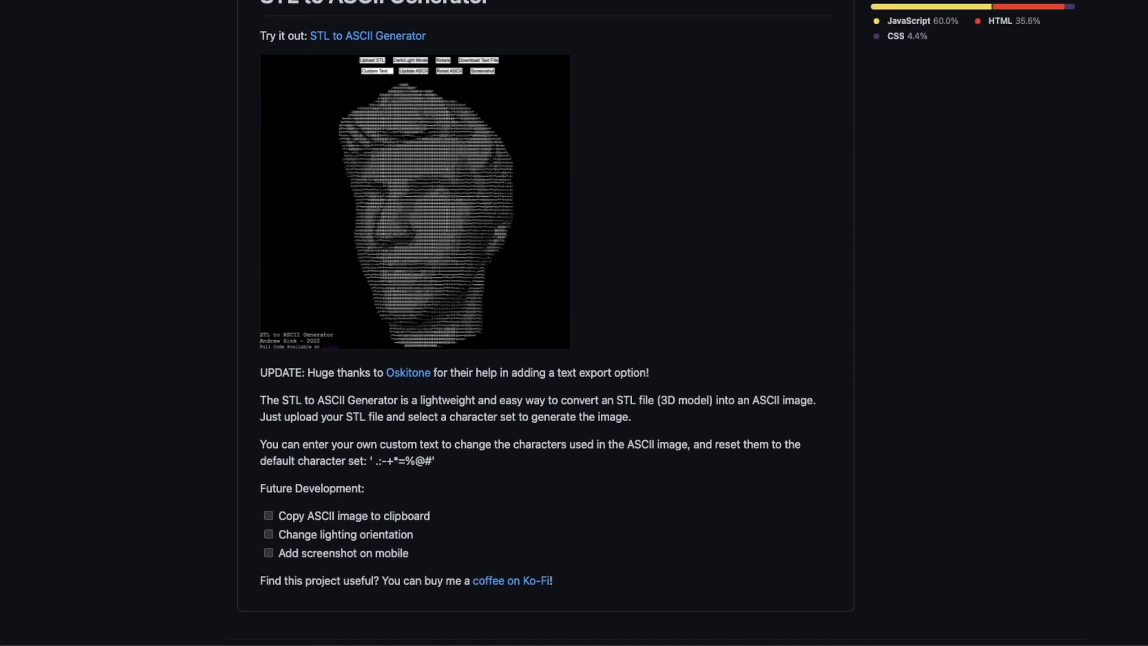
scroll("down", 3)
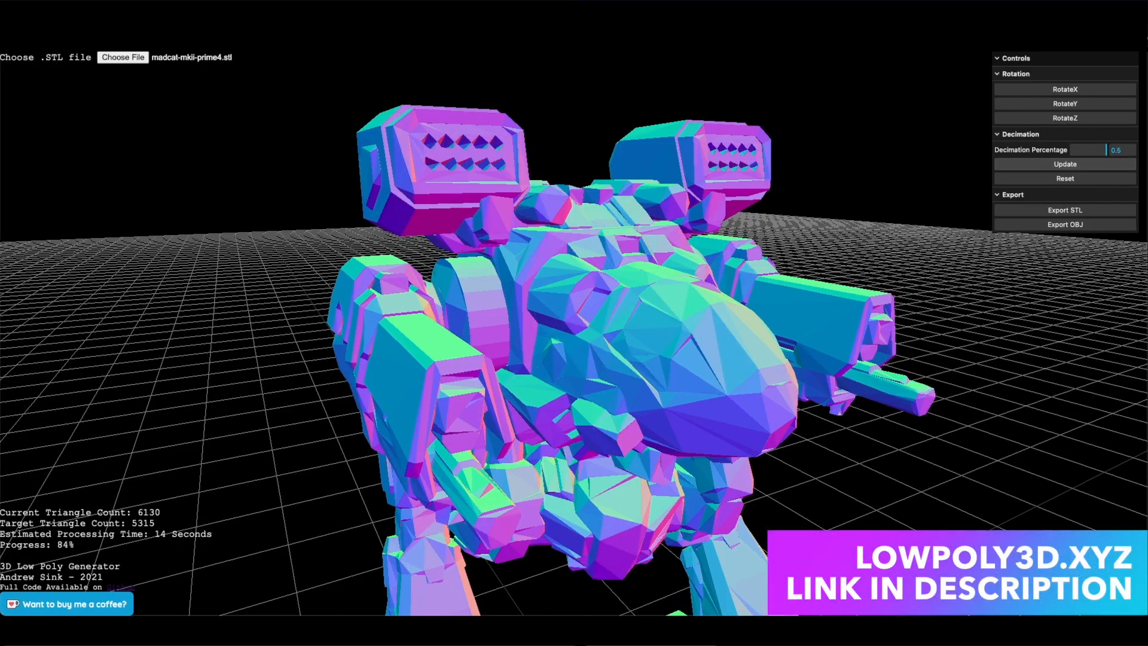
left_click(1065, 164)
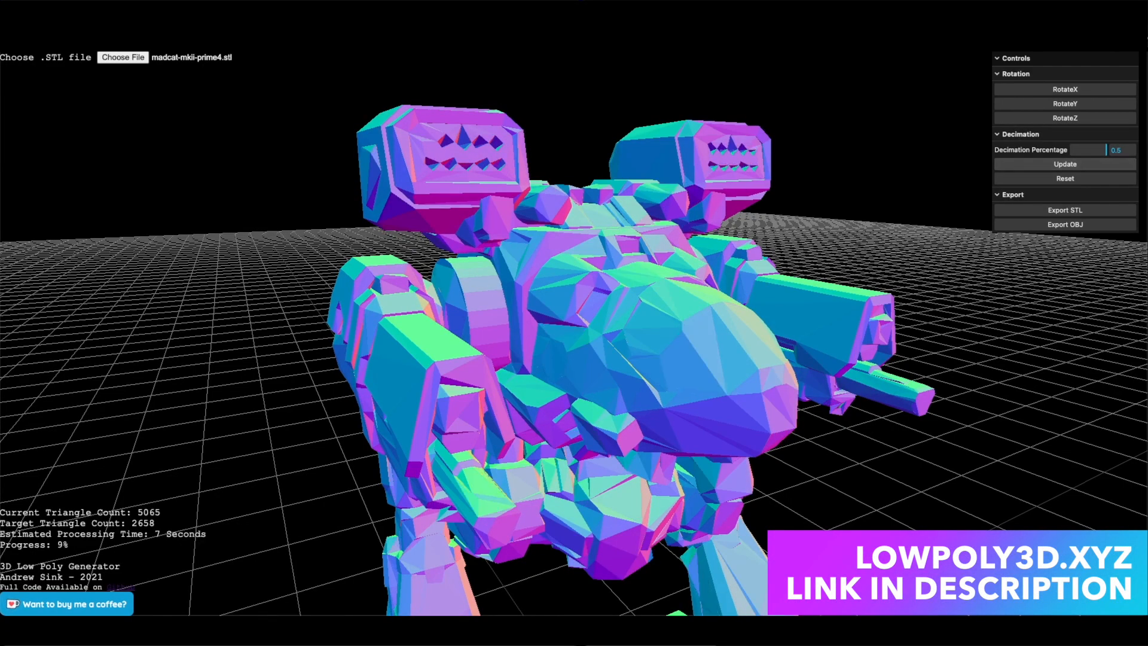
left_click(1065, 164)
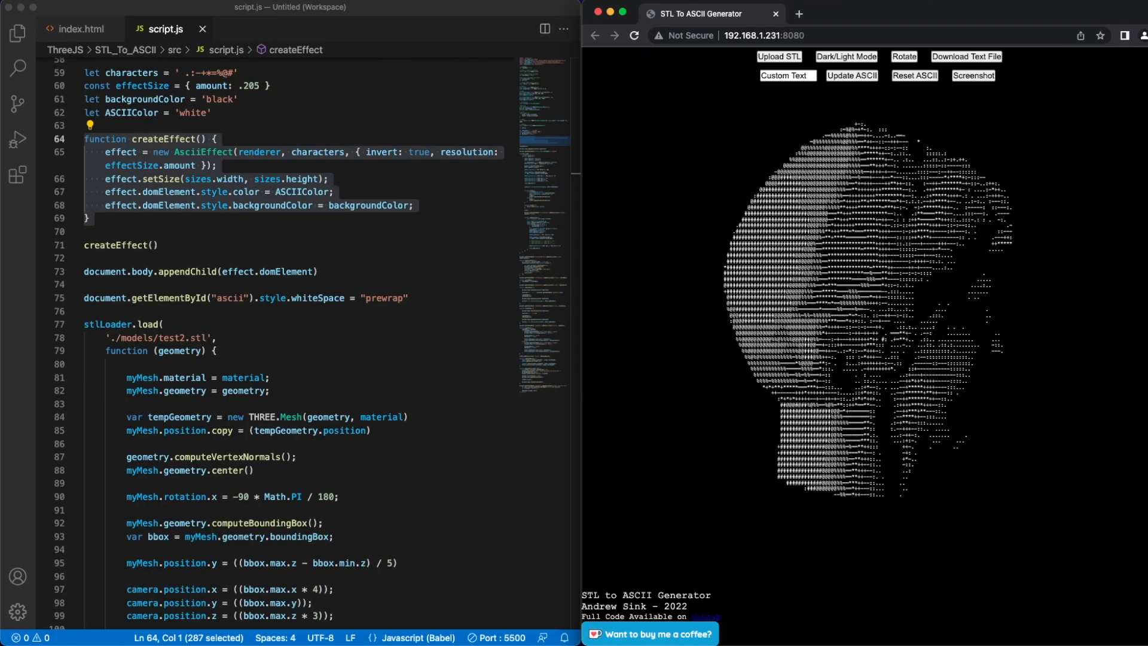
- Toggle automatic rotation so the ASCII head turns through its profile, back and front
left_click(903, 56)
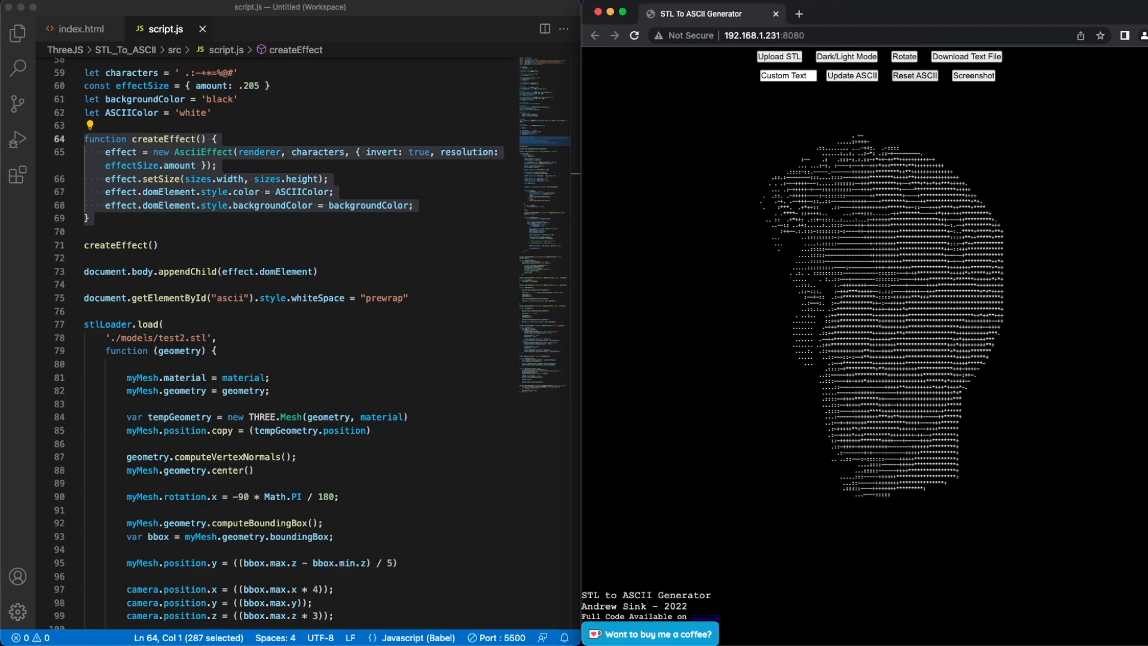
left_click(851, 76)
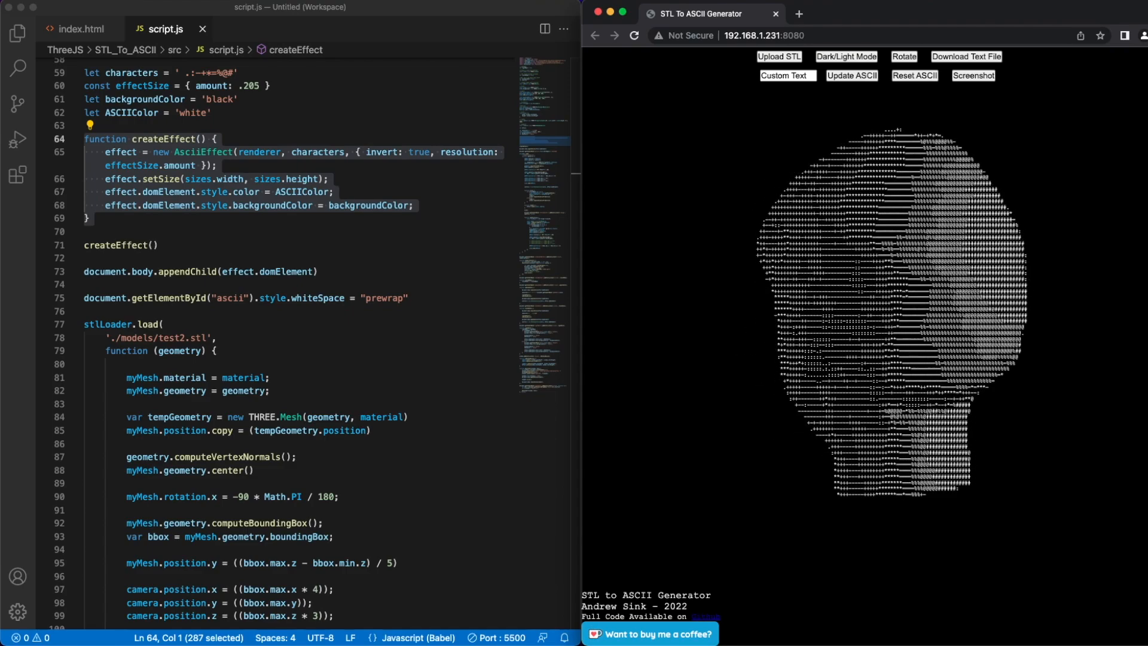
left_click(903, 56)
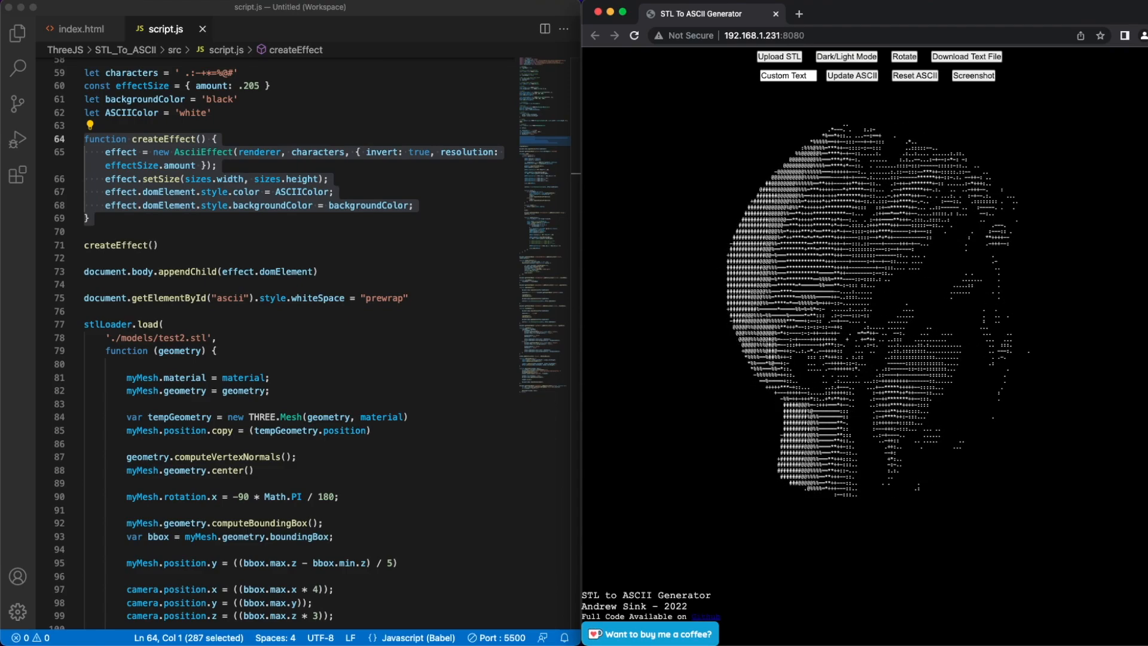